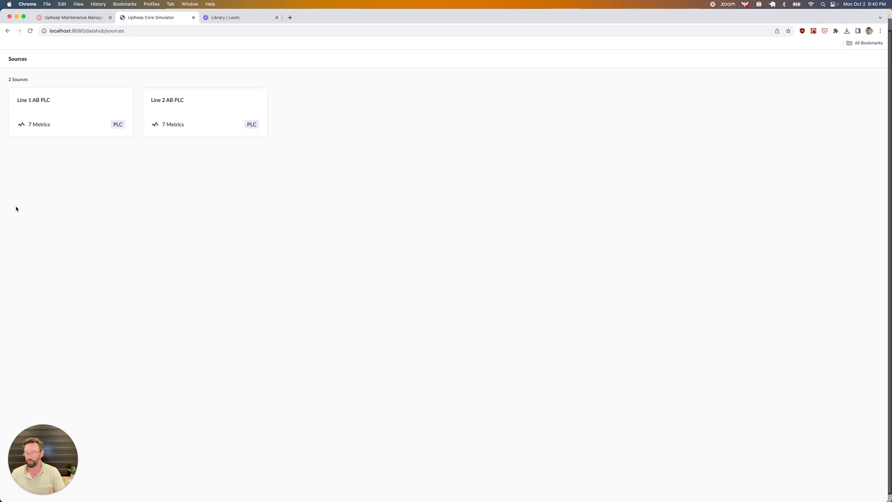
pyautogui.moveTo(216, 248)
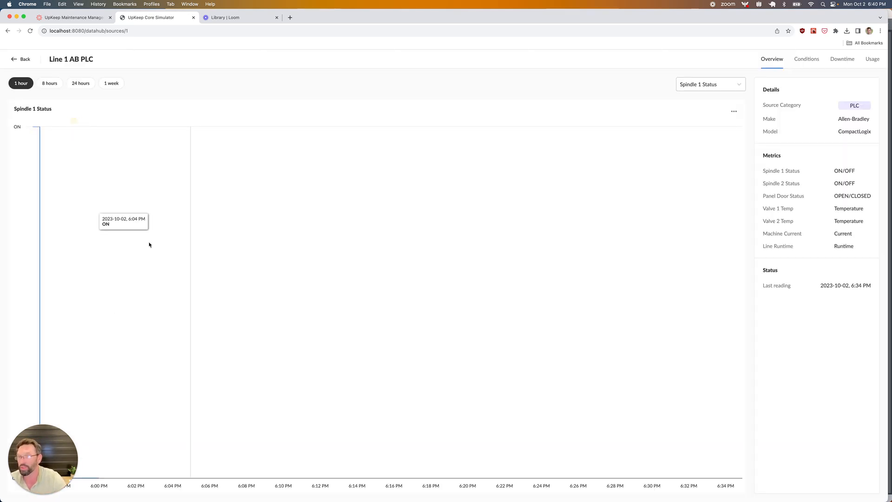
pyautogui.moveTo(191, 127)
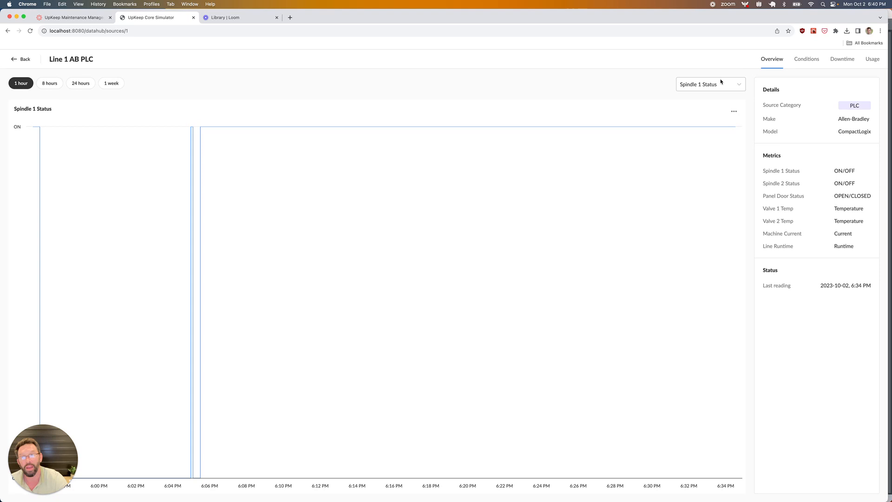
pyautogui.moveTo(713, 85)
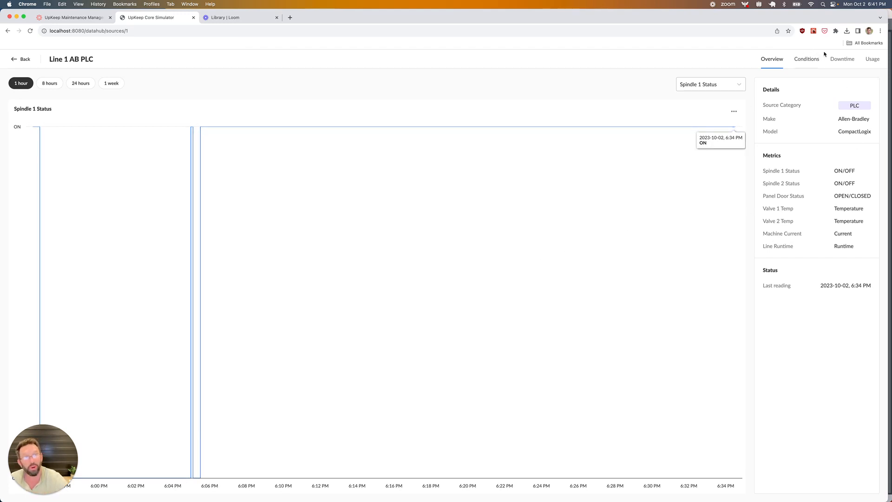
# Start a new downtime automation from the Line 1 AB PLC source's Downtime tab.
pyautogui.click(842, 58)
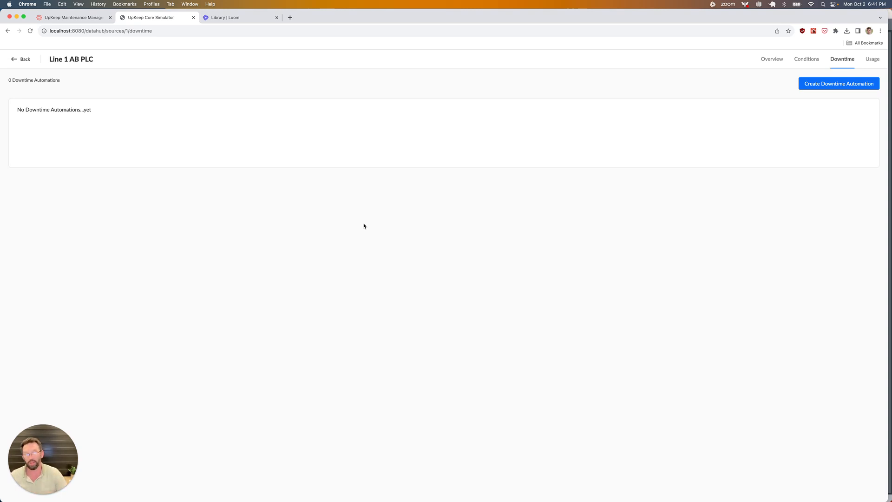
pyautogui.click(838, 84)
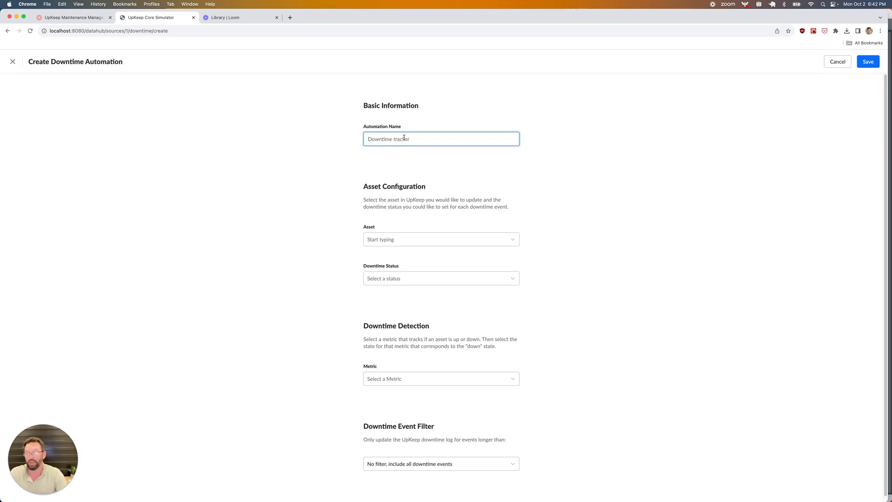
# Name the automation 'First Downtime Automation' and begin choosing its asset.
pyautogui.write('First')
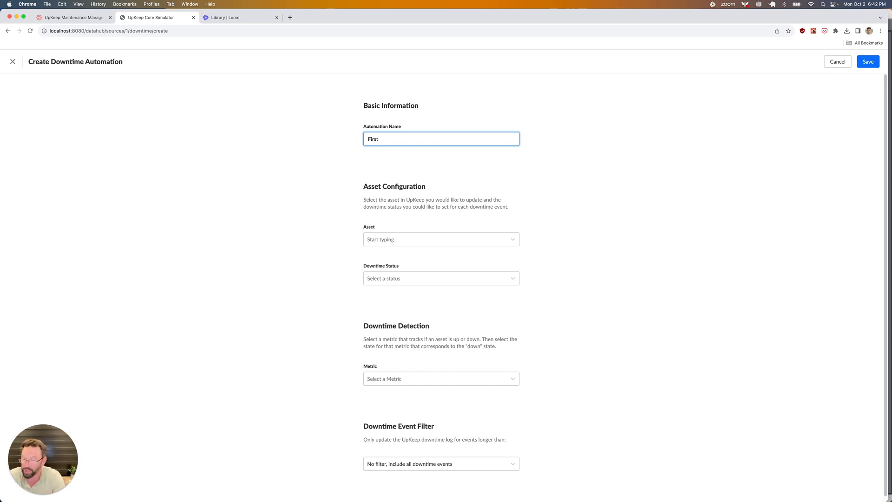
pyautogui.write('Au')
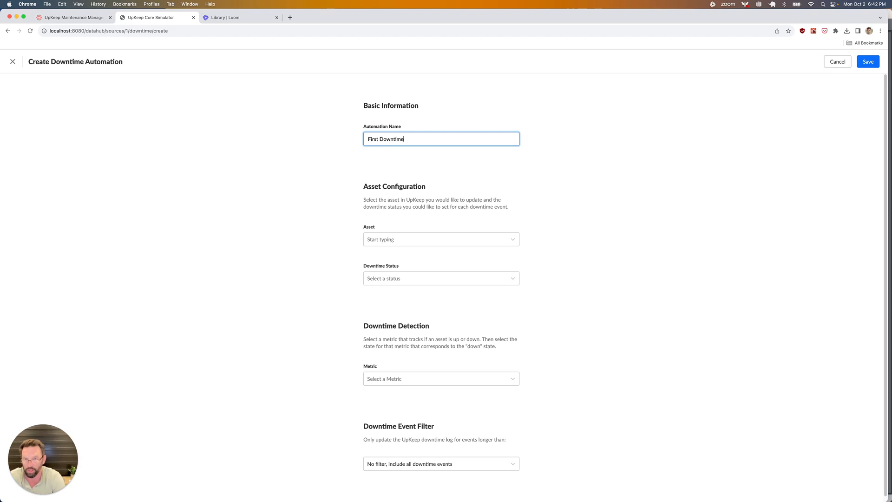
pyautogui.write('Automation')
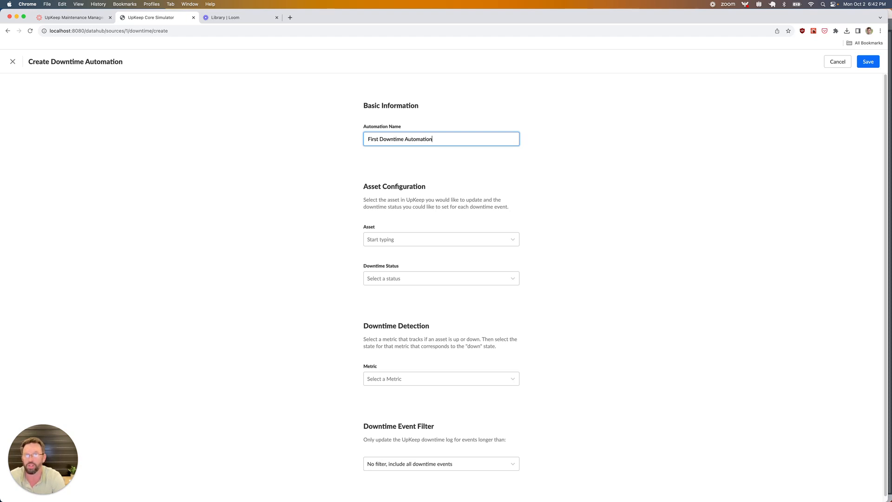
pyautogui.click(440, 239)
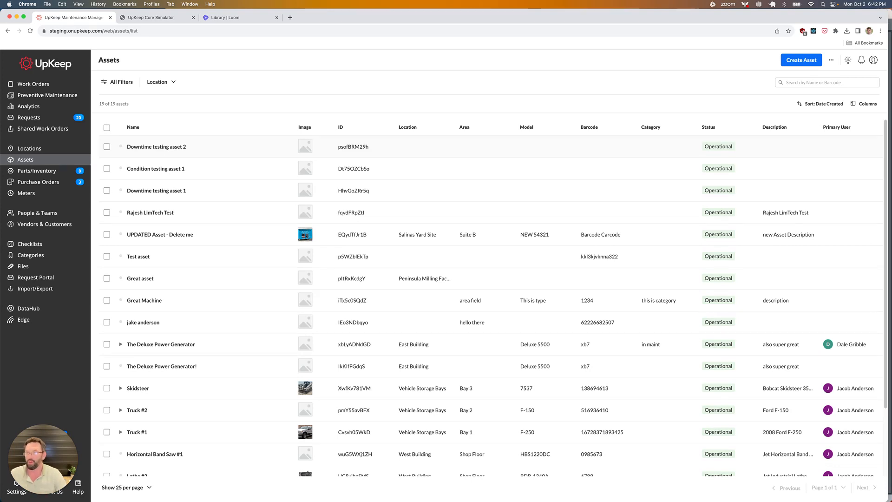
pyautogui.moveTo(179, 217)
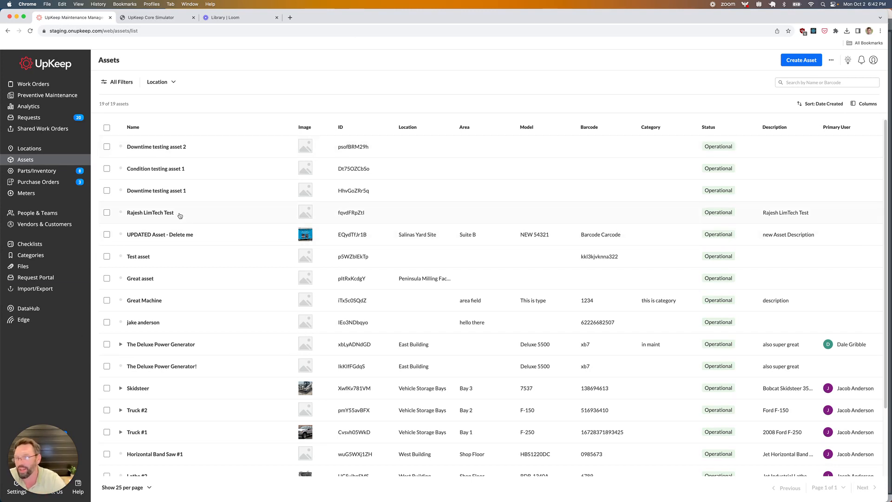
pyautogui.moveTo(161, 196)
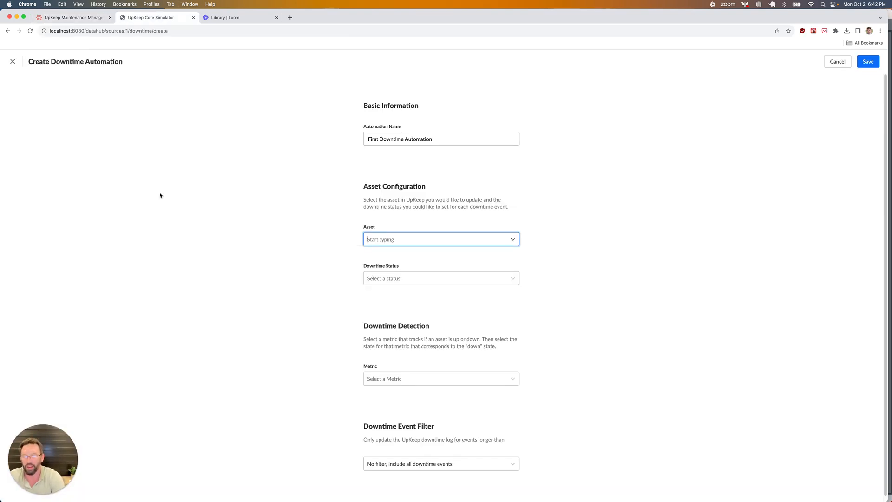
# Set the automation's asset to Downtime testing asset 1 by searching 'dow'.
pyautogui.write('dow')
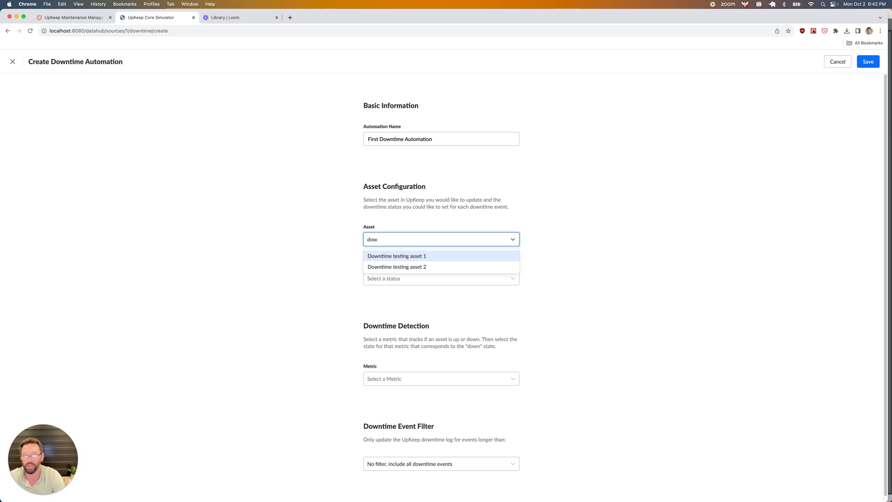
pyautogui.click(397, 255)
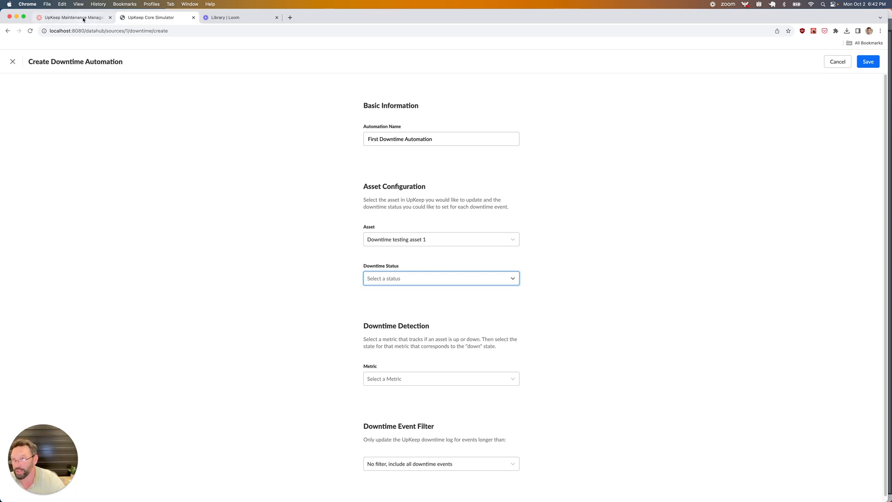
# Check Downtime testing asset 1's status options in UpKeep: Operational, Not Operational, Machine failure, Idle.
pyautogui.click(72, 18)
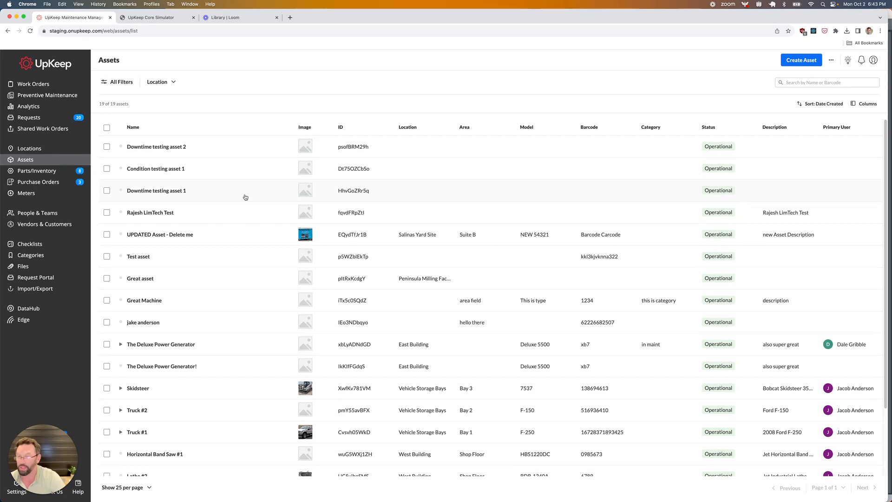
pyautogui.click(156, 189)
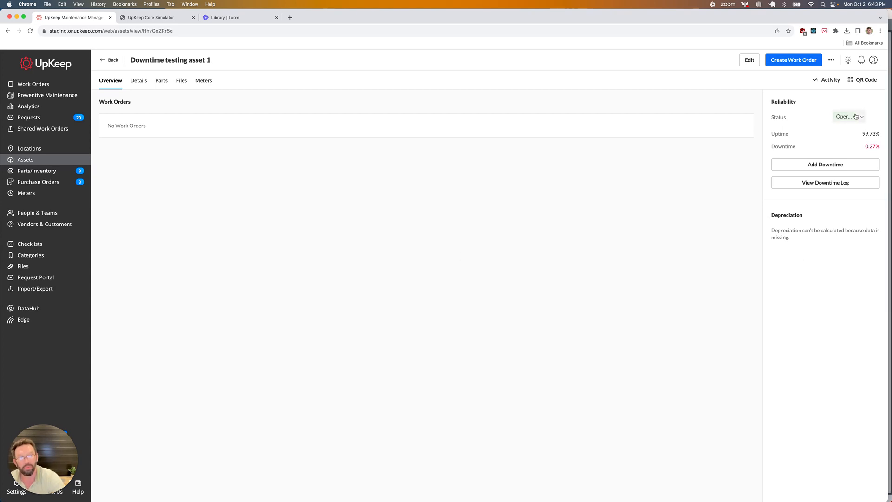
pyautogui.moveTo(859, 117)
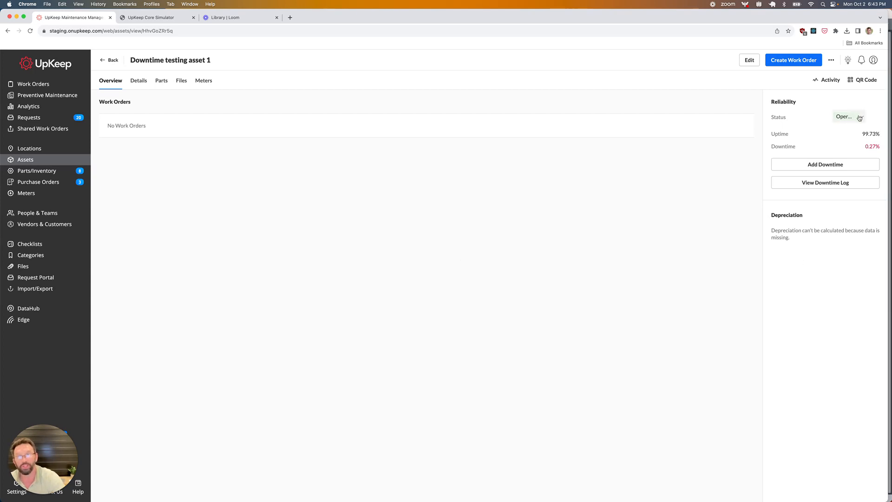
pyautogui.click(848, 117)
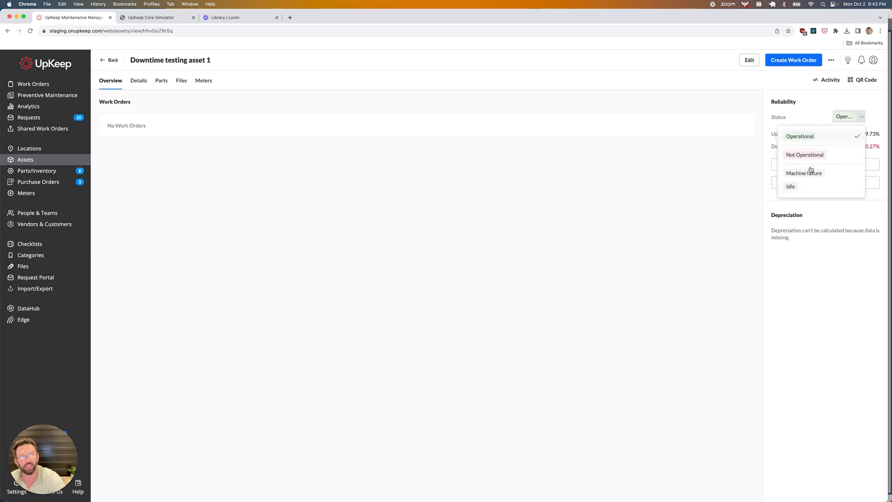
pyautogui.moveTo(843, 155)
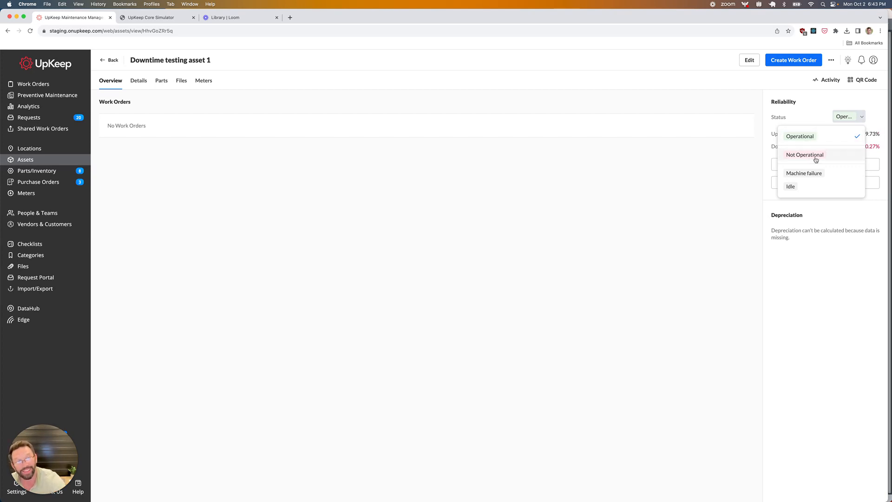
pyautogui.moveTo(832, 202)
pyautogui.write('no')
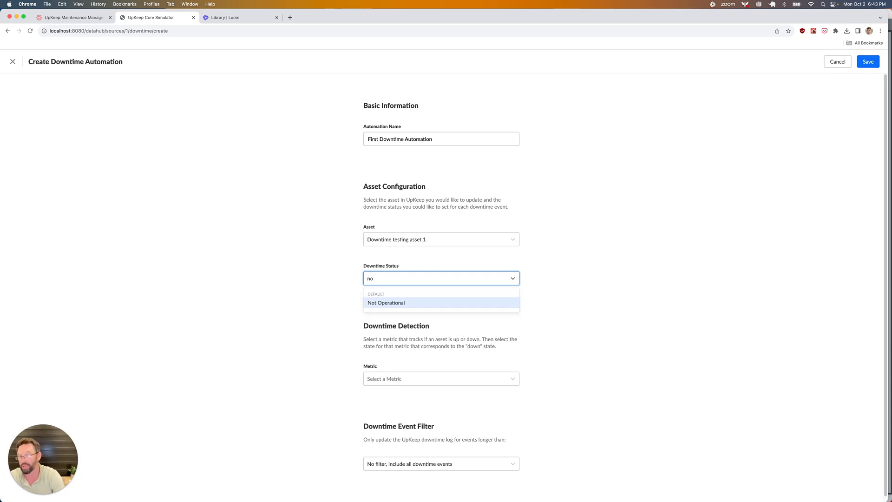
# Clear the status search and set the downtime status to Not Operational.
pyautogui.press('Backspace')
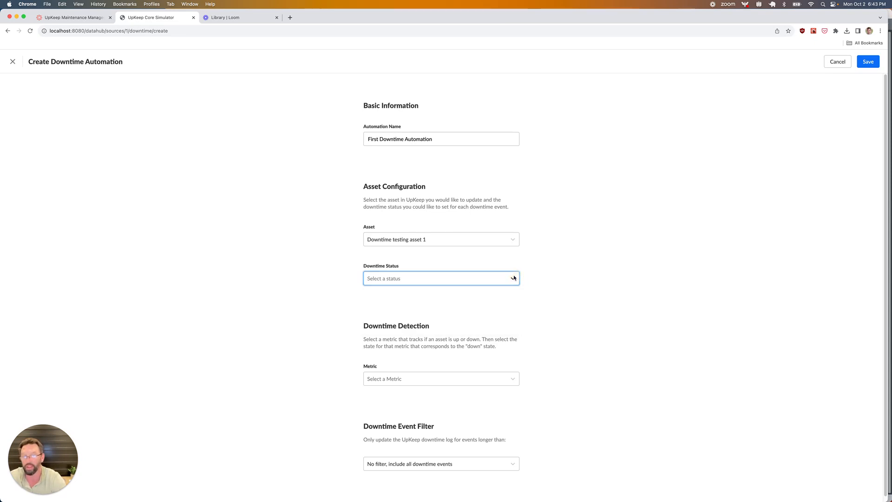
pyautogui.click(441, 278)
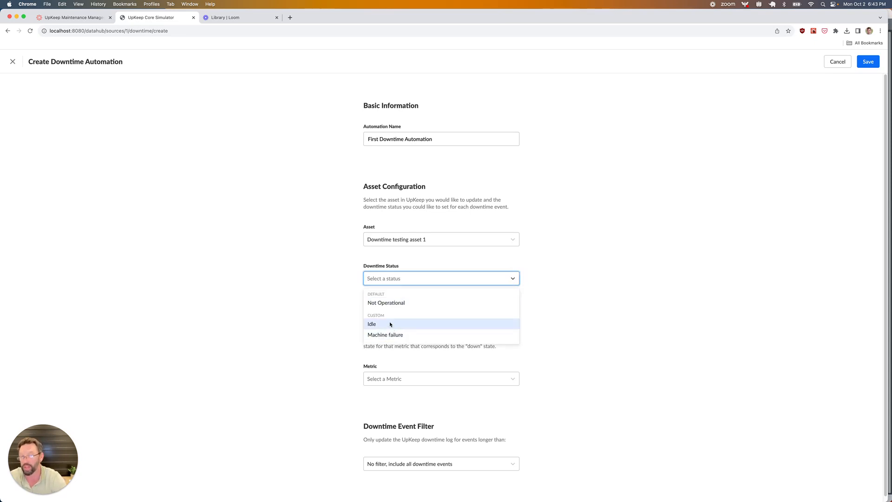
pyautogui.moveTo(384, 334)
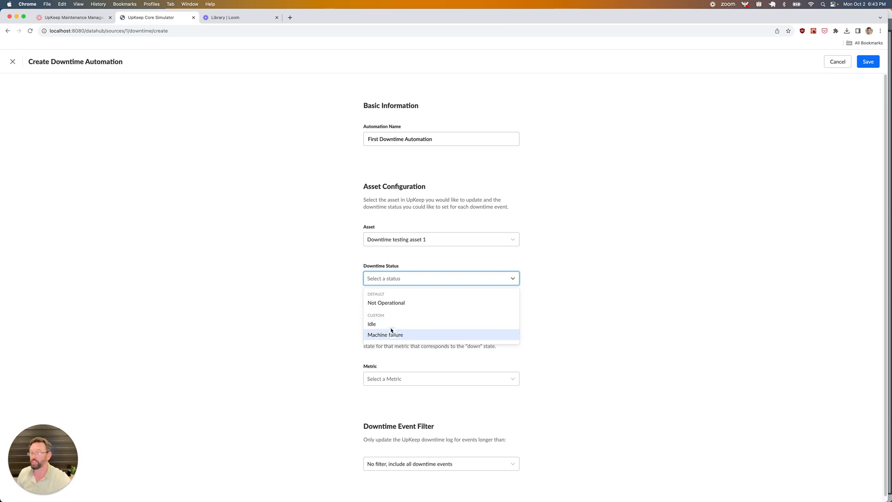
pyautogui.moveTo(386, 302)
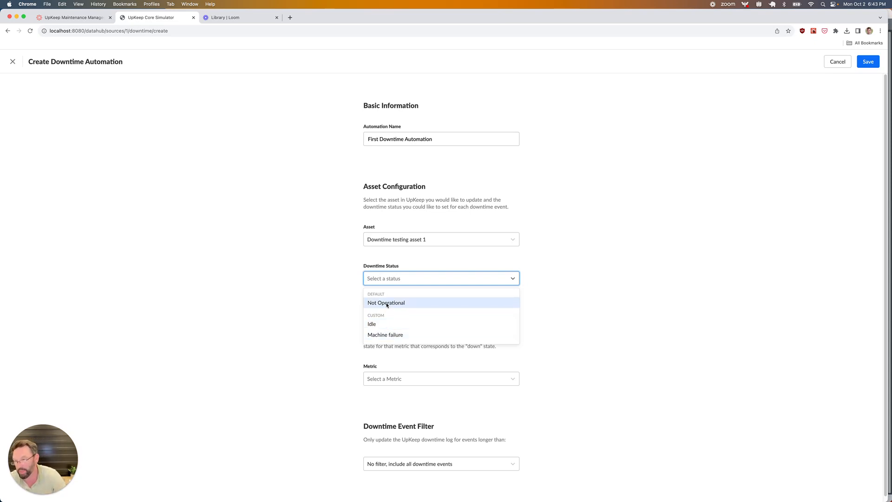
pyautogui.click(385, 302)
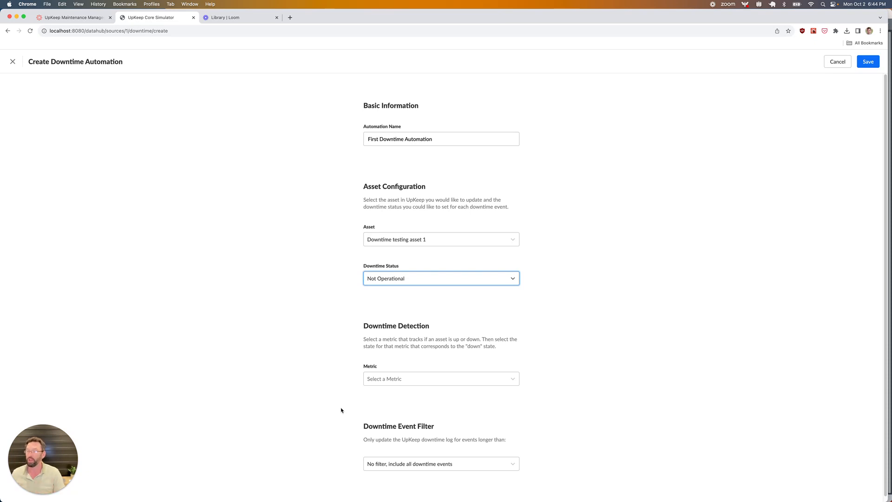
pyautogui.moveTo(361, 378)
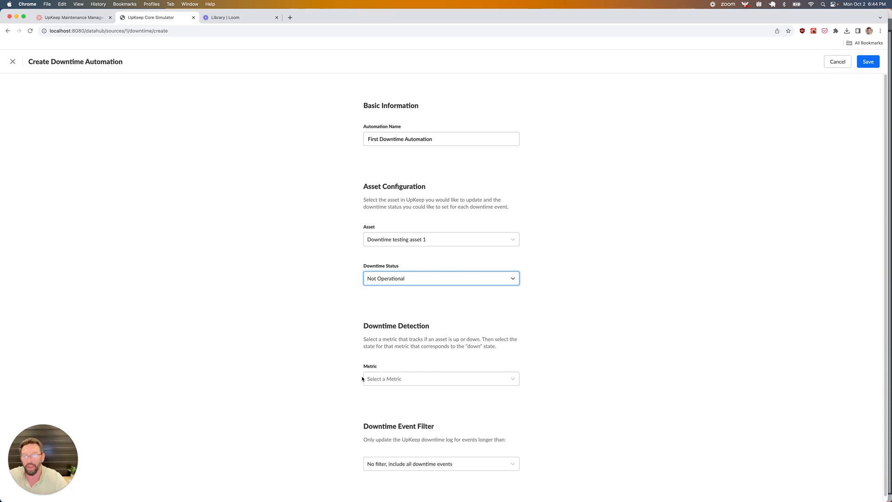
# Try Machine Current (amps) as the detection metric with a down-state threshold of 0.
pyautogui.click(440, 378)
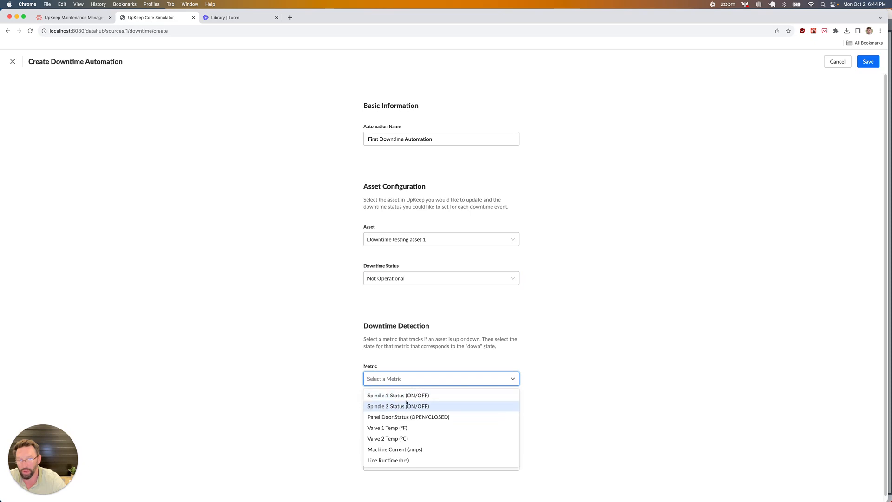
pyautogui.click(399, 394)
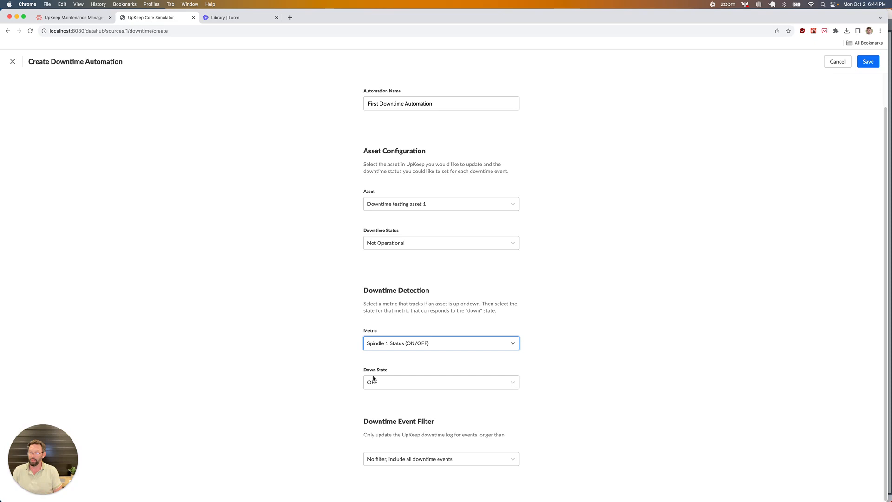
pyautogui.moveTo(421, 385)
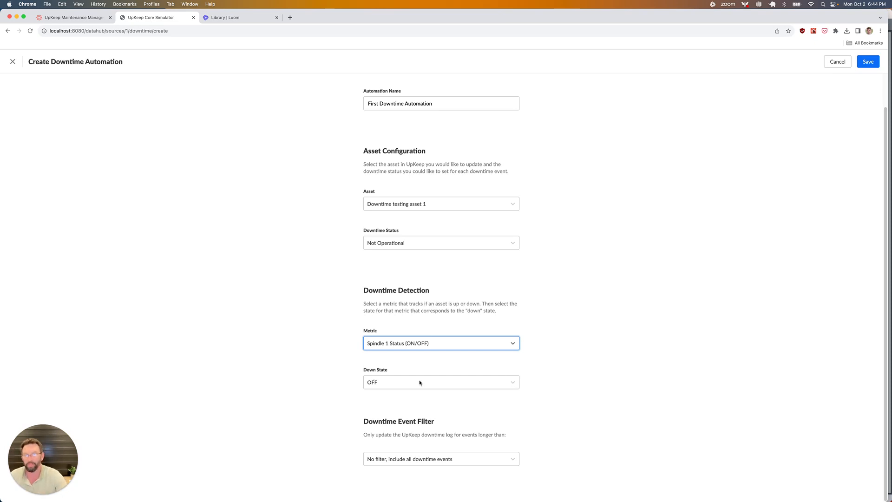
pyautogui.click(440, 343)
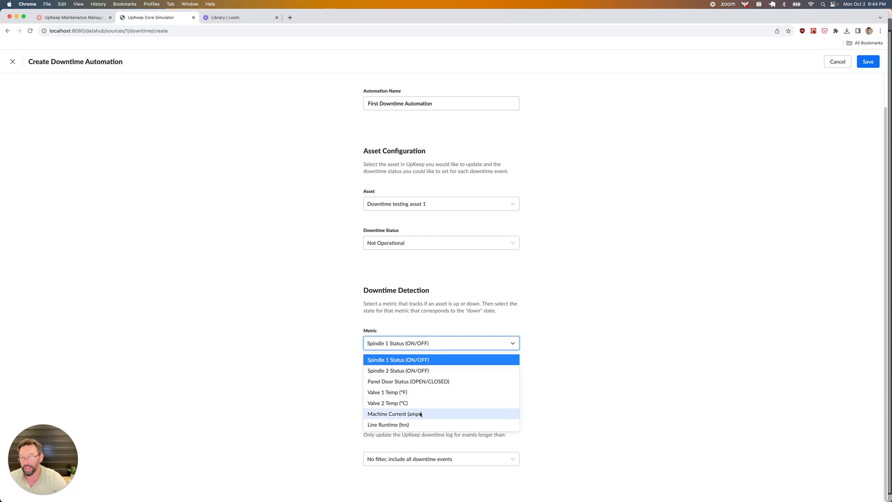
pyautogui.moveTo(422, 416)
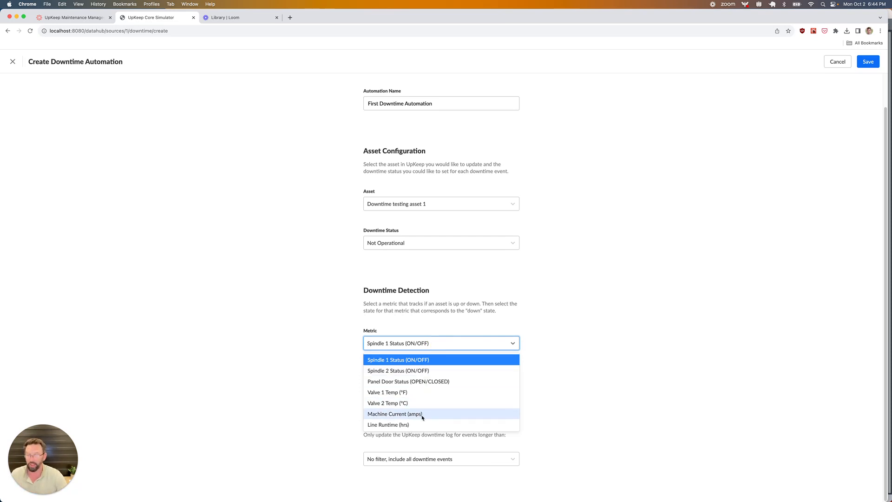
pyautogui.click(394, 413)
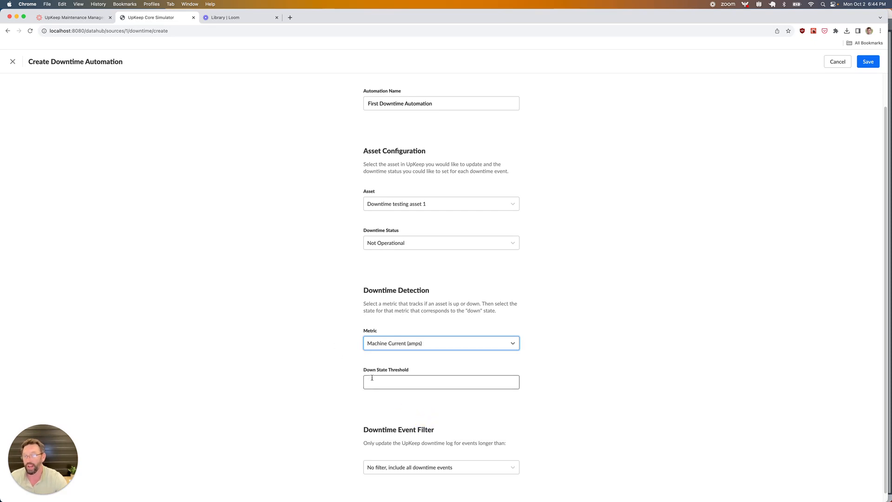
pyautogui.click(440, 381)
pyautogui.write('1')
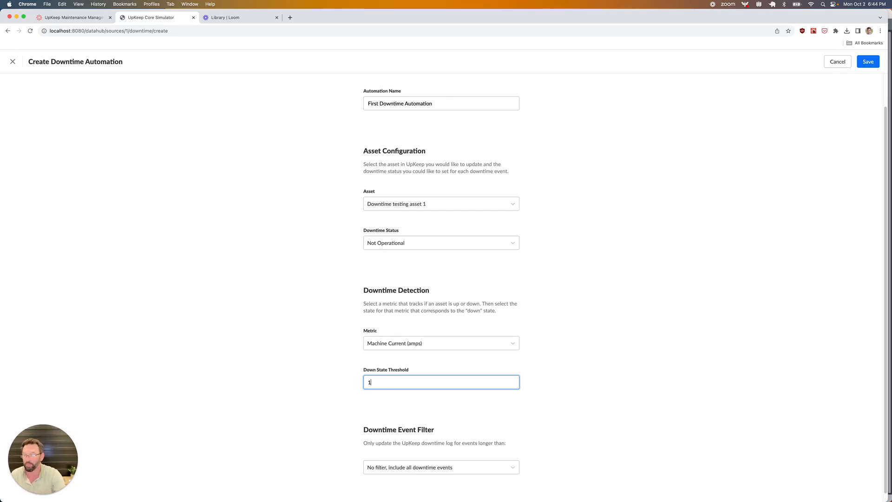
pyautogui.write('0')
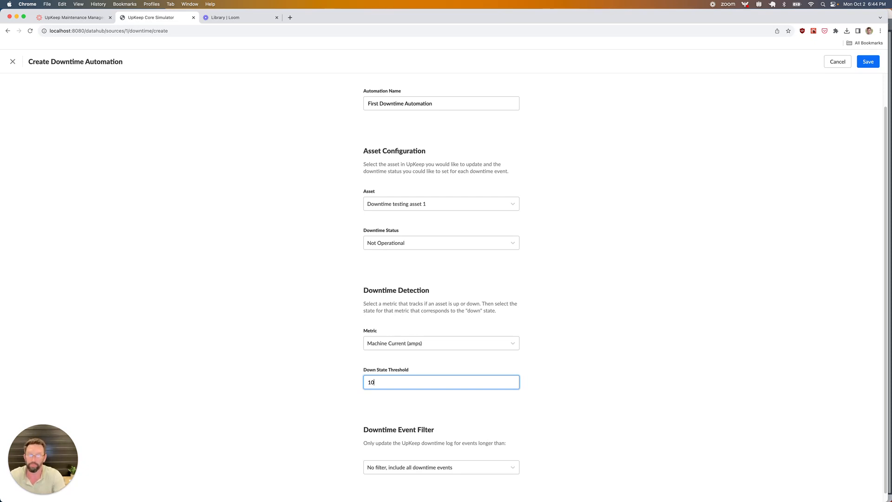
# Switch the metric back to Spindle 1 Status (ON/OFF) with OFF as the down state.
pyautogui.click(441, 343)
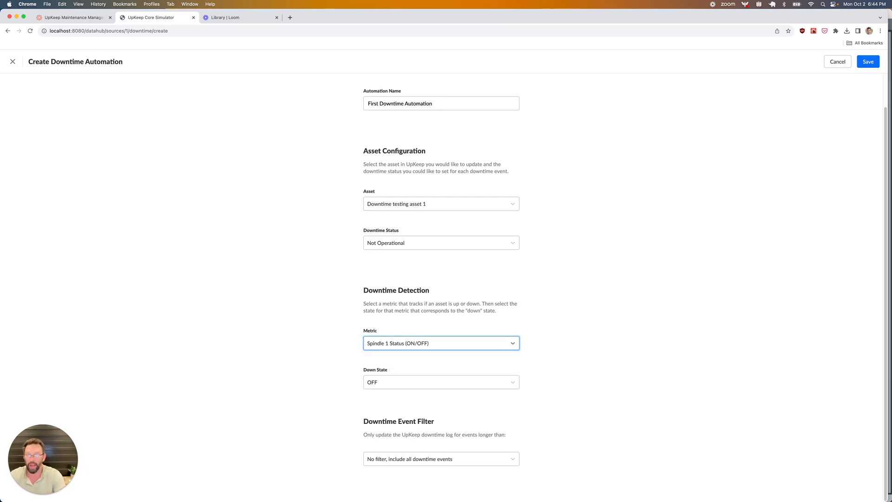
pyautogui.click(441, 381)
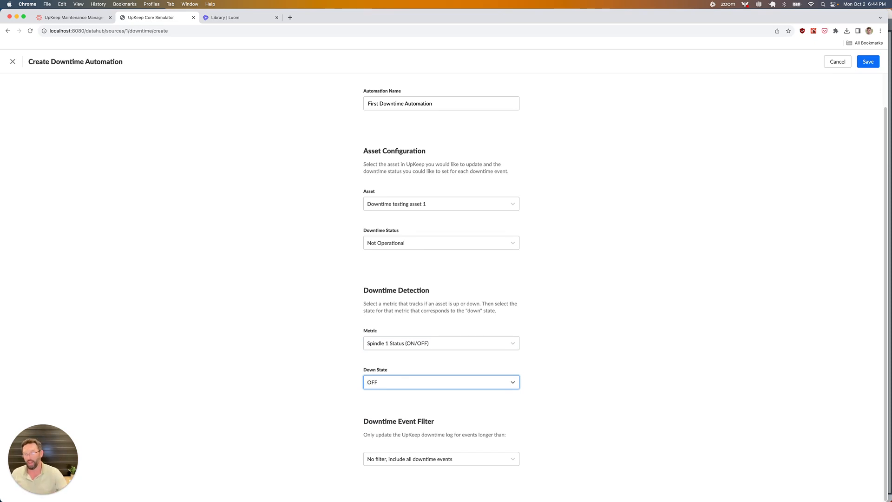
pyautogui.moveTo(574, 419)
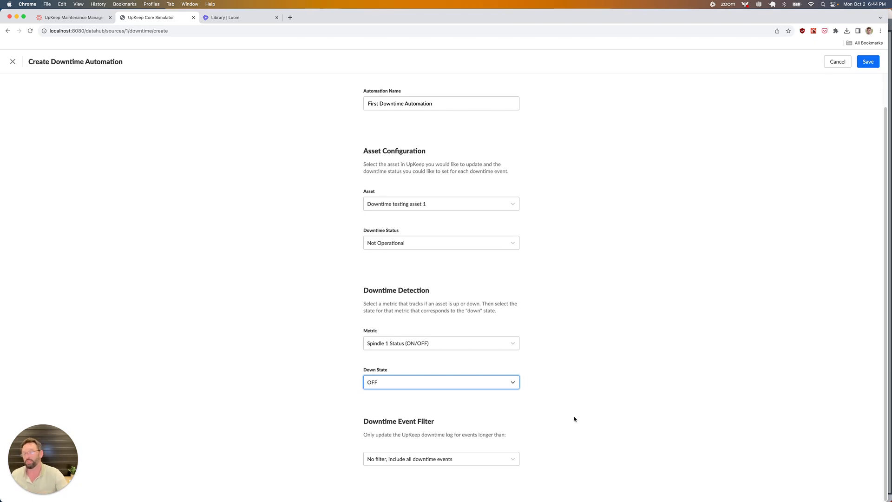
pyautogui.moveTo(426, 456)
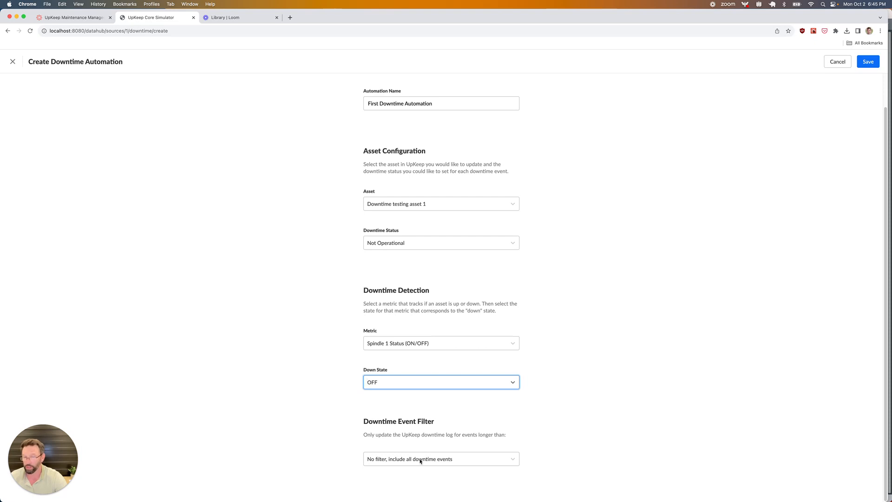
# Keep the downtime event filter at No filter and save First Downtime Automation.
pyautogui.click(440, 458)
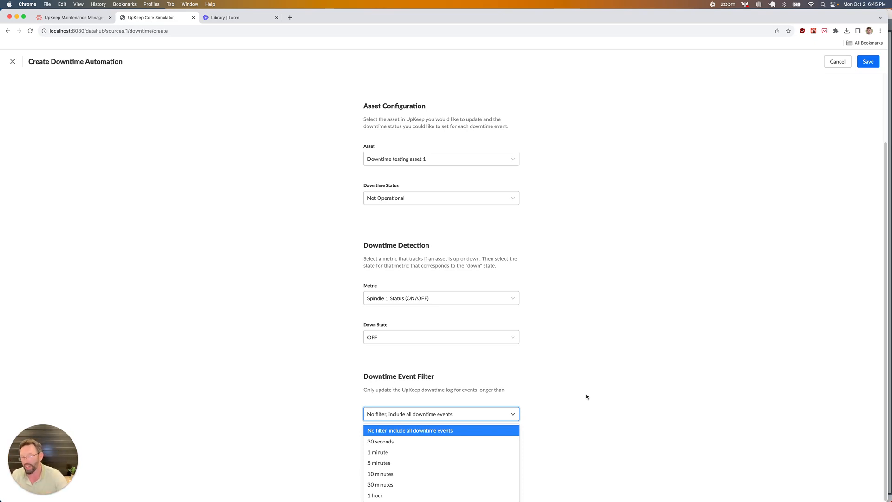
pyautogui.moveTo(447, 463)
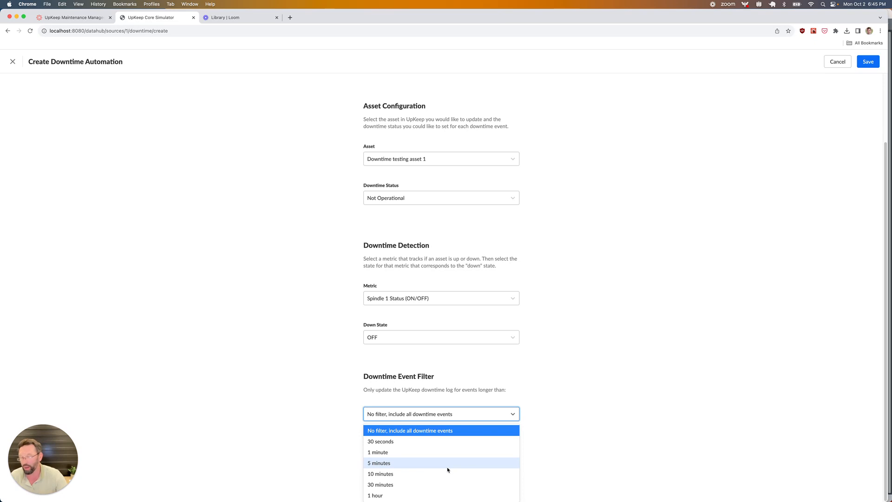
pyautogui.moveTo(434, 495)
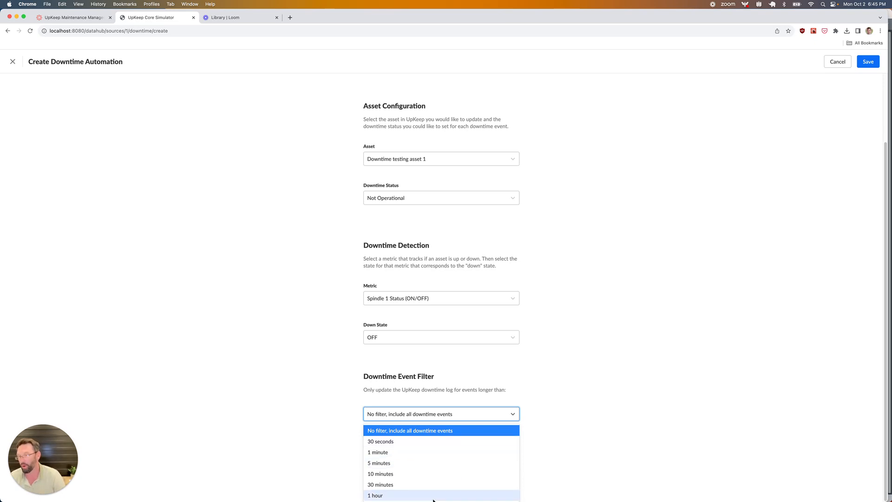
pyautogui.moveTo(431, 433)
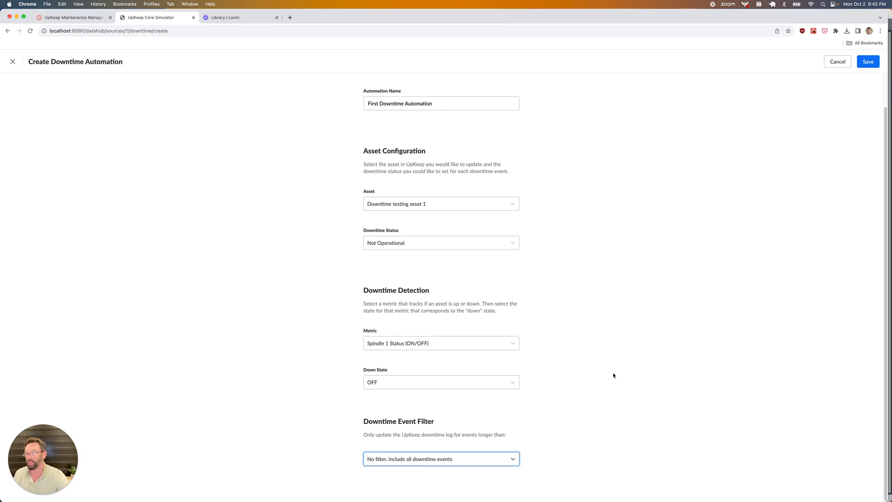
pyautogui.moveTo(851, 136)
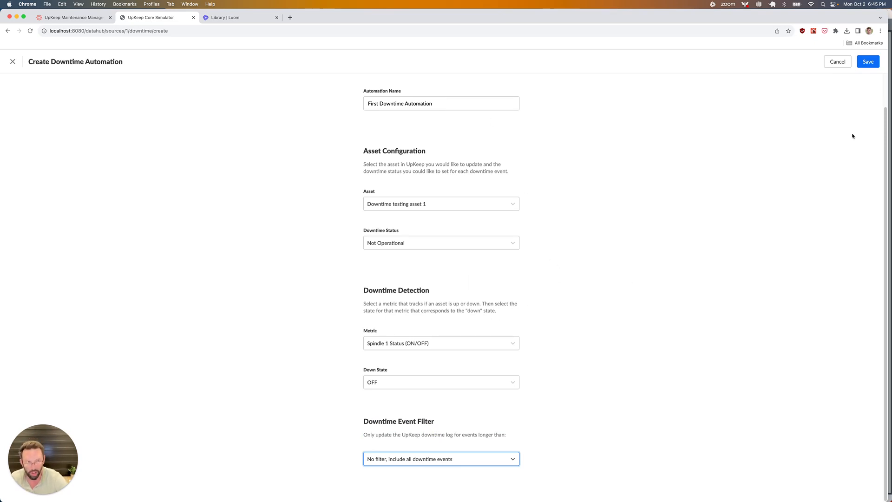
pyautogui.click(866, 61)
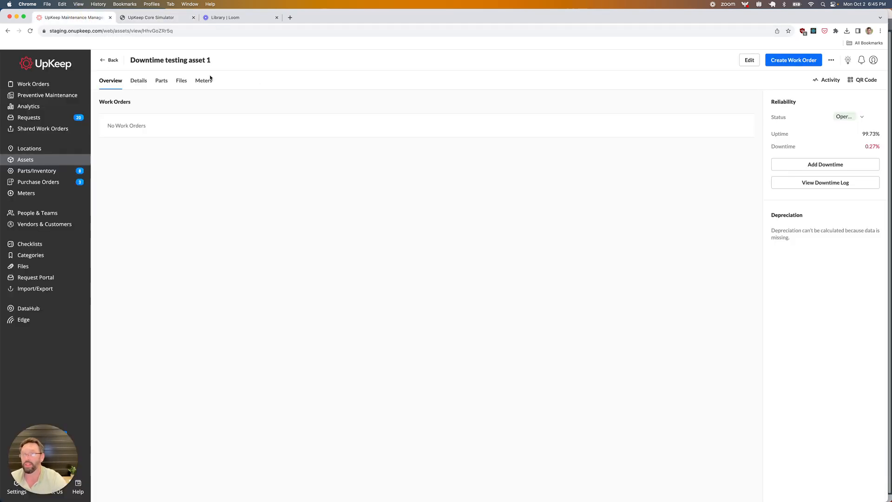
# Review and close the asset's downtime log, then return to DataHub.
pyautogui.click(824, 182)
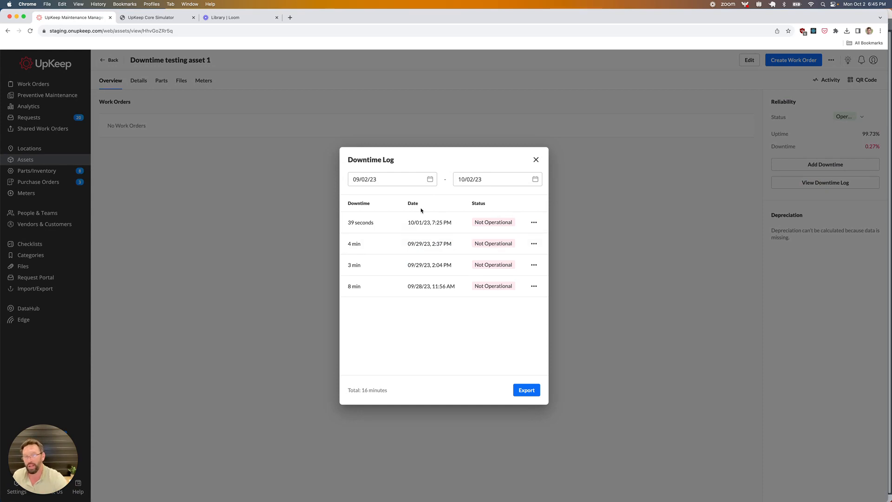
pyautogui.moveTo(426, 224)
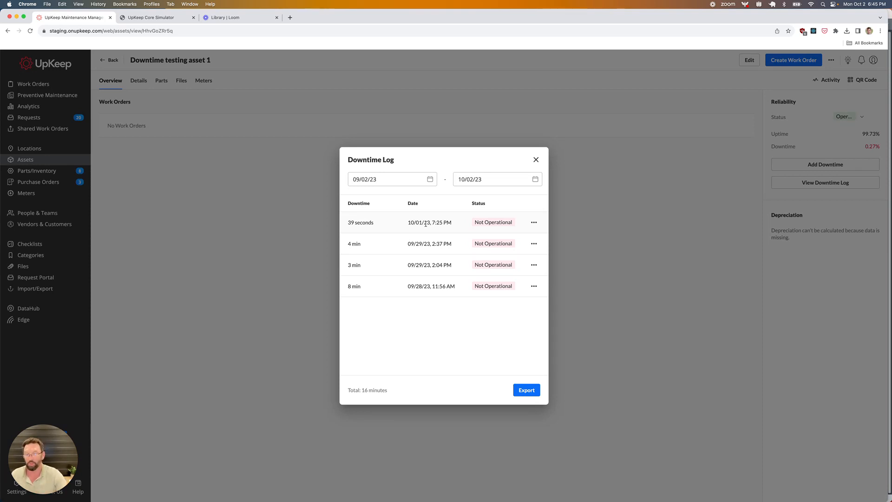
pyautogui.click(535, 158)
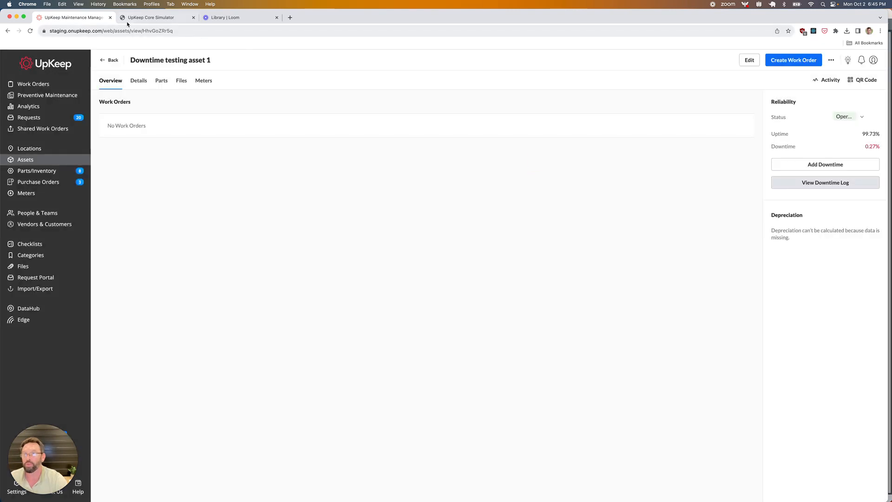
pyautogui.click(156, 17)
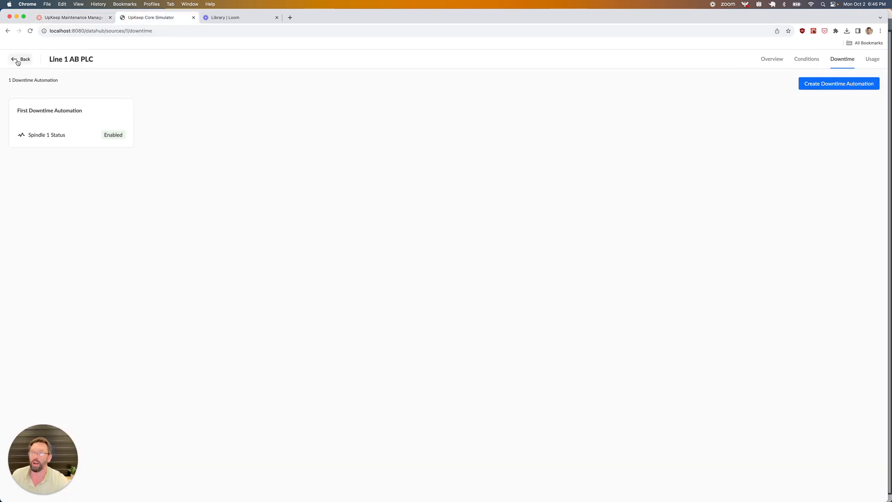
# View the Line 1 AB PLC overview with its one-hour Spindle 1 Status chart.
pyautogui.click(771, 59)
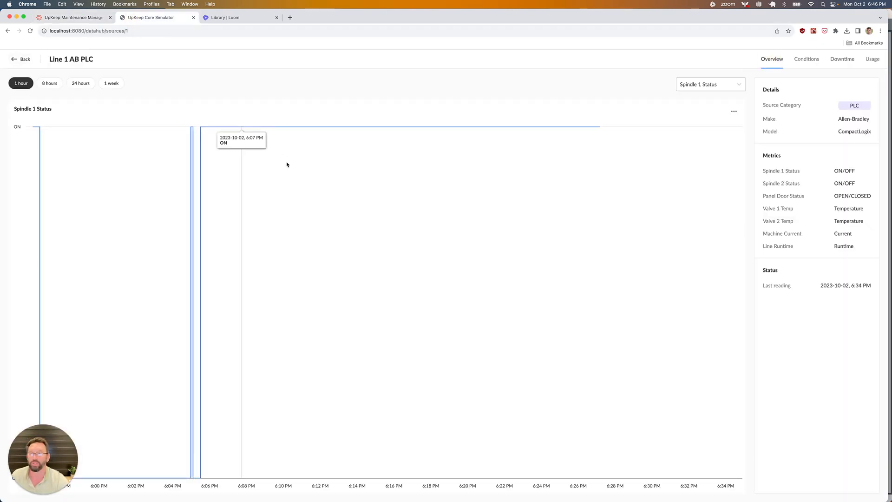
pyautogui.moveTo(32, 127)
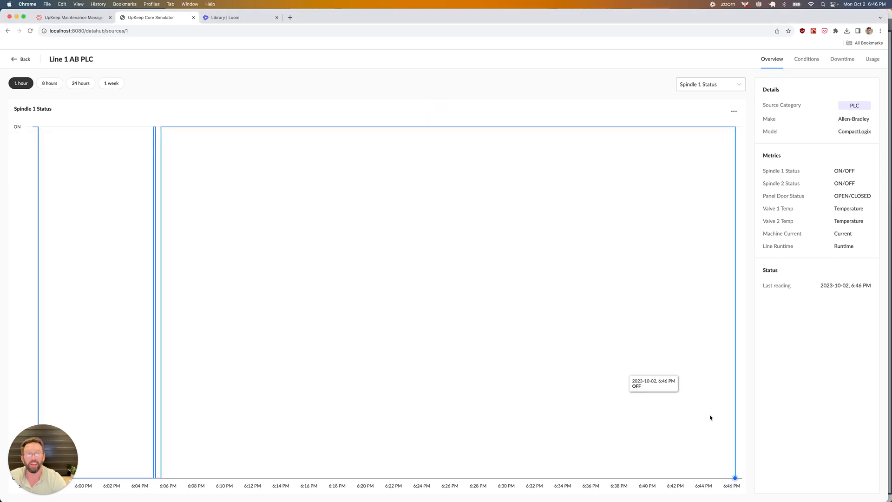
pyautogui.moveTo(736, 478)
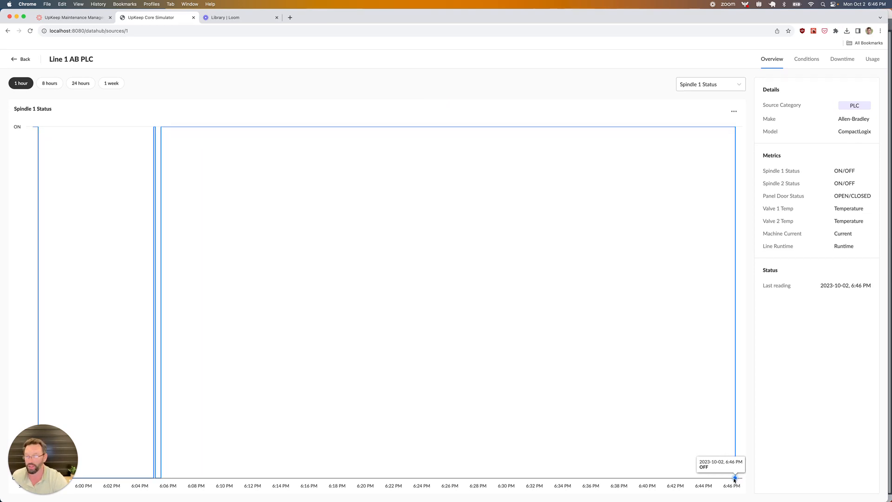
pyautogui.moveTo(77, 187)
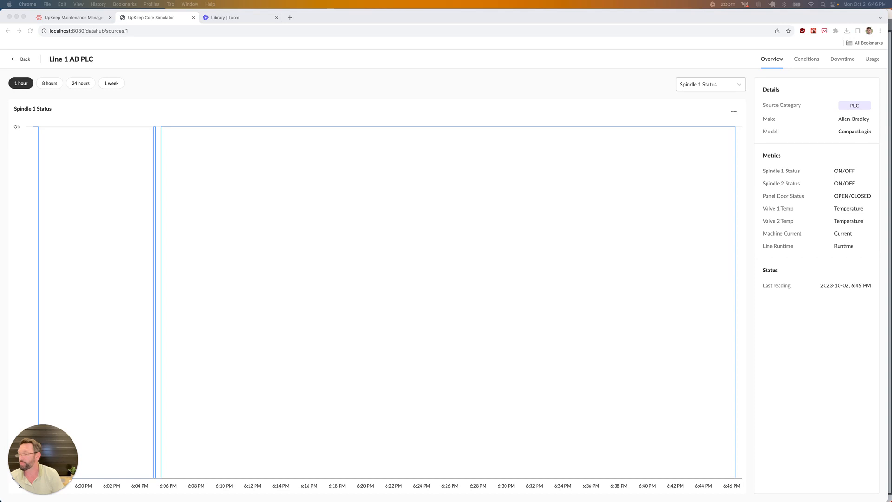
pyautogui.moveTo(782, 132)
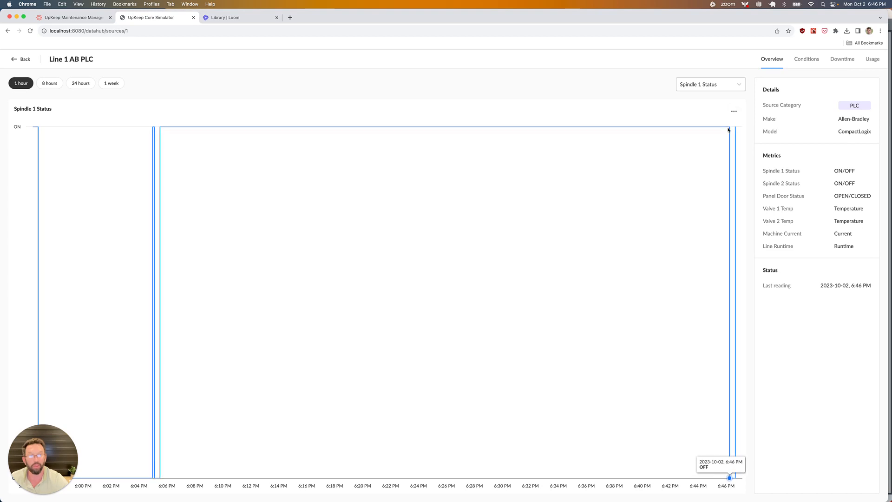
pyautogui.moveTo(728, 143)
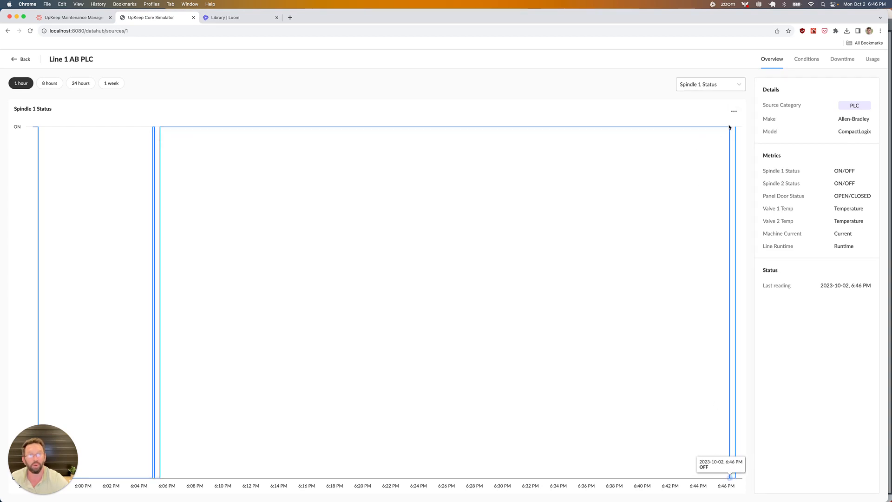
pyautogui.moveTo(75, 25)
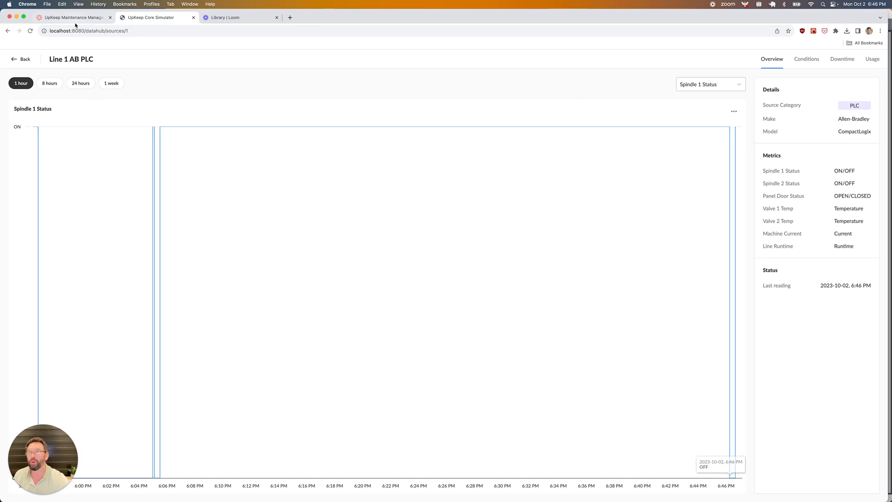
# Return to UpKeep Maintenance to see Downtime testing asset 1's overview and downtime log.
pyautogui.click(71, 16)
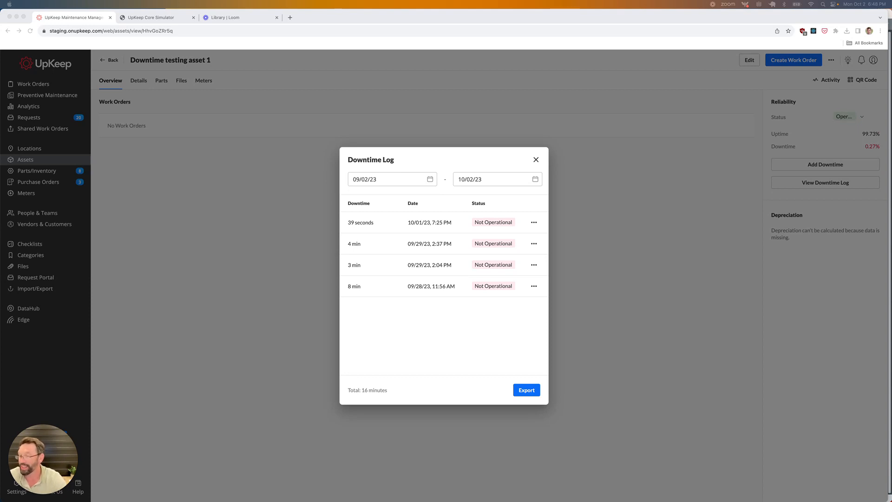
pyautogui.moveTo(20, 214)
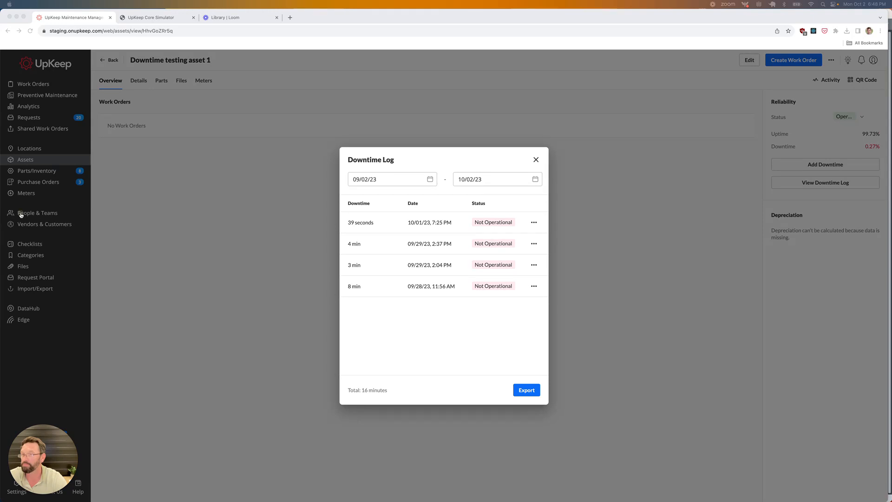
pyautogui.moveTo(118, 265)
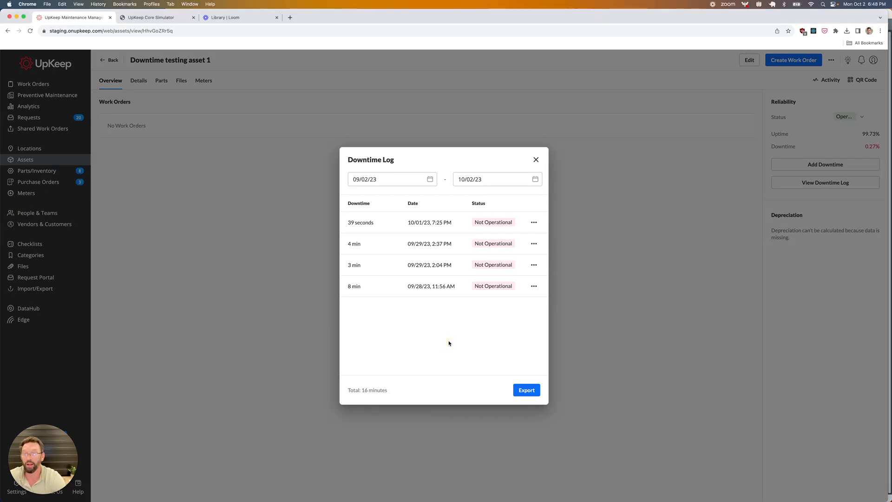
pyautogui.moveTo(438, 341)
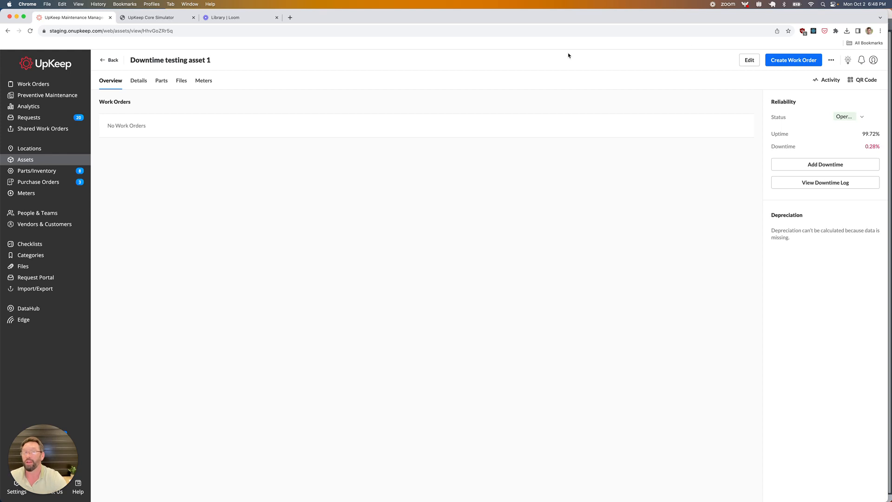
pyautogui.click(824, 183)
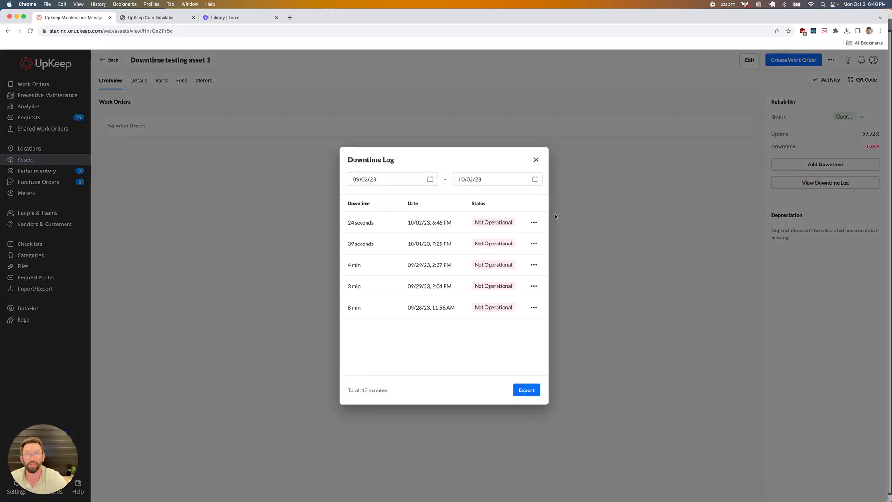
pyautogui.moveTo(440, 231)
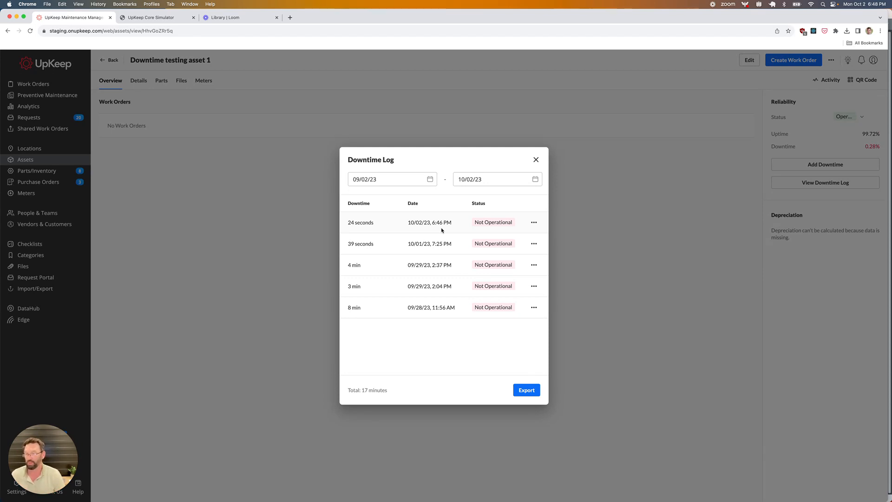
pyautogui.moveTo(430, 220)
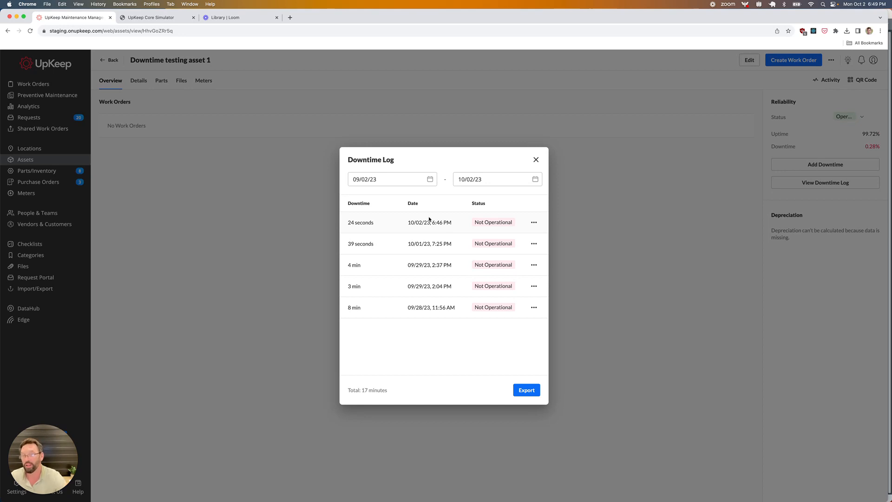
pyautogui.moveTo(361, 229)
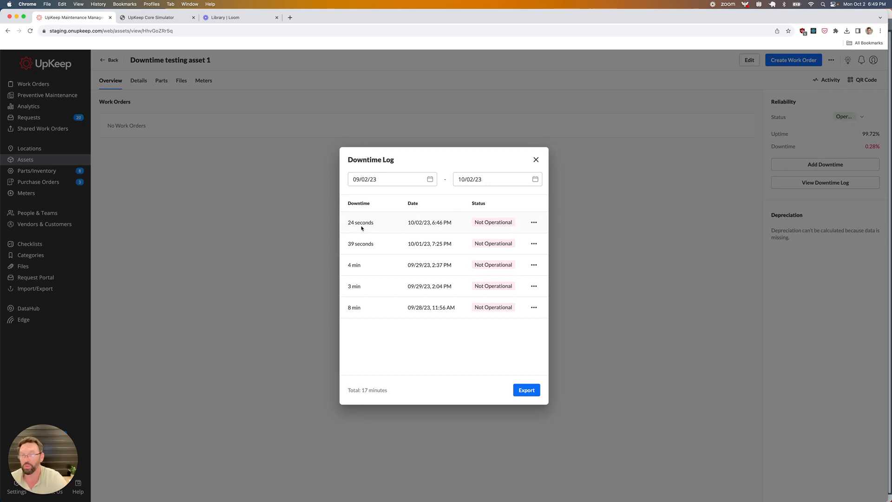
pyautogui.moveTo(449, 236)
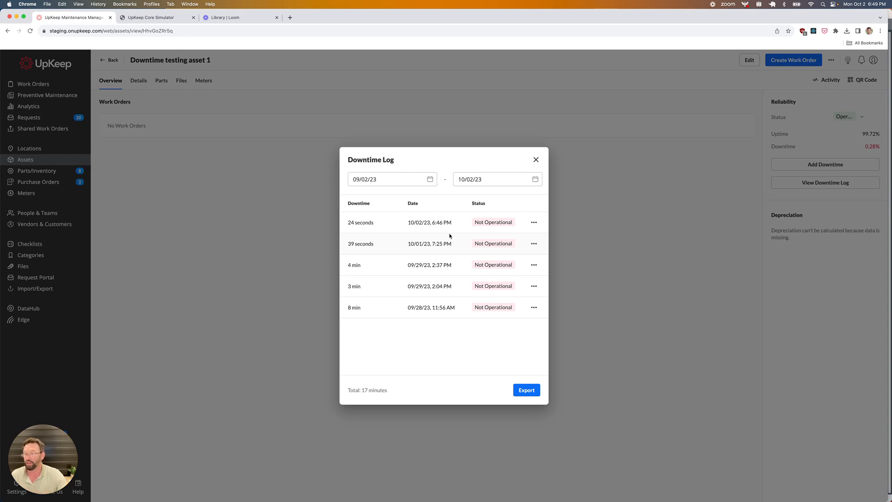
pyautogui.moveTo(18, 212)
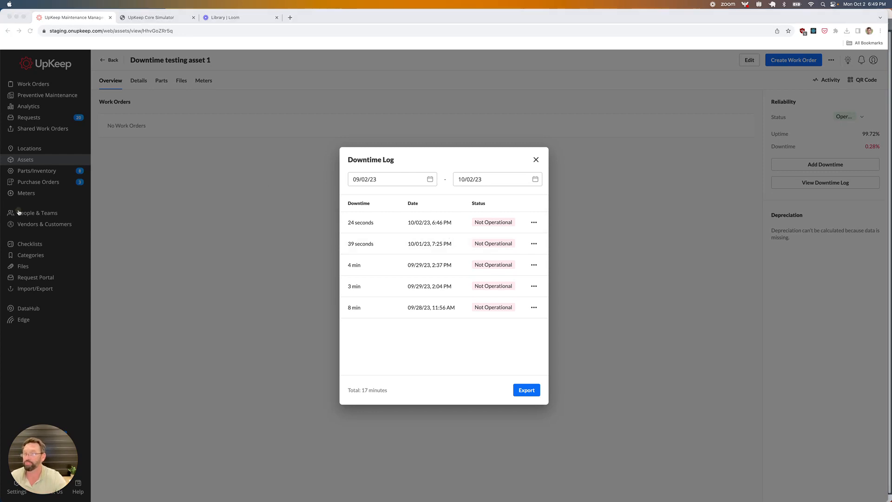
pyautogui.moveTo(586, 149)
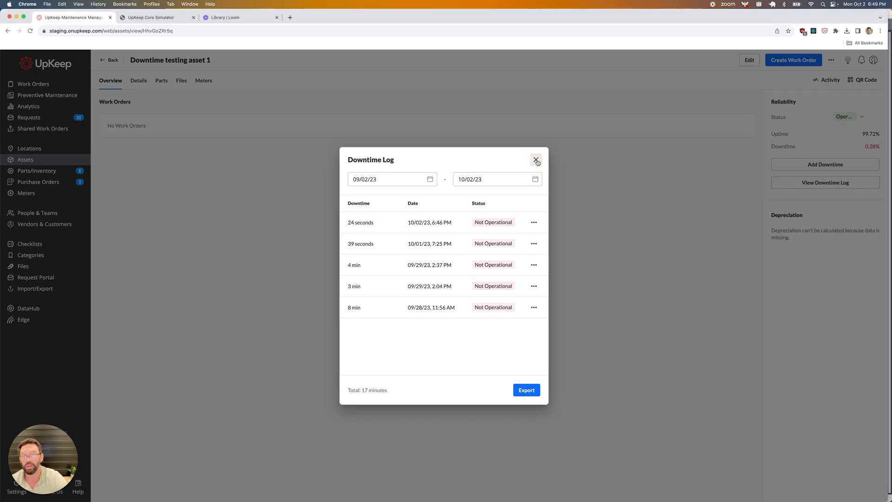
pyautogui.click(535, 160)
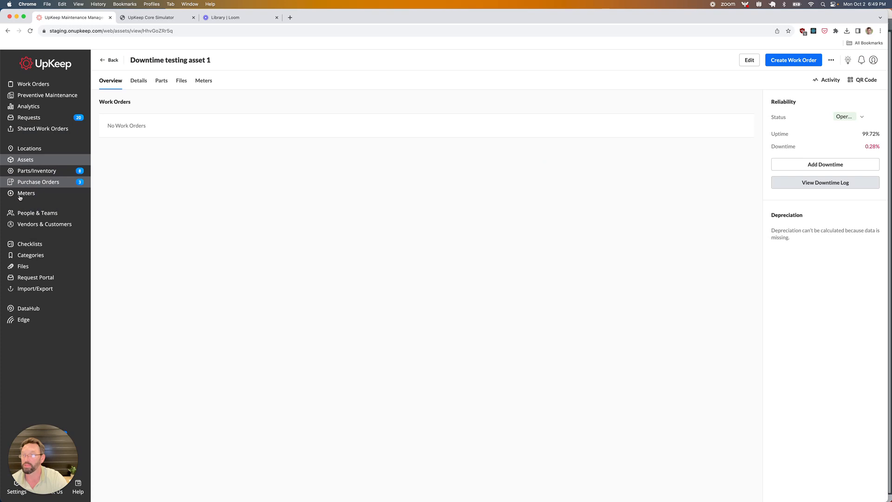
pyautogui.moveTo(28, 106)
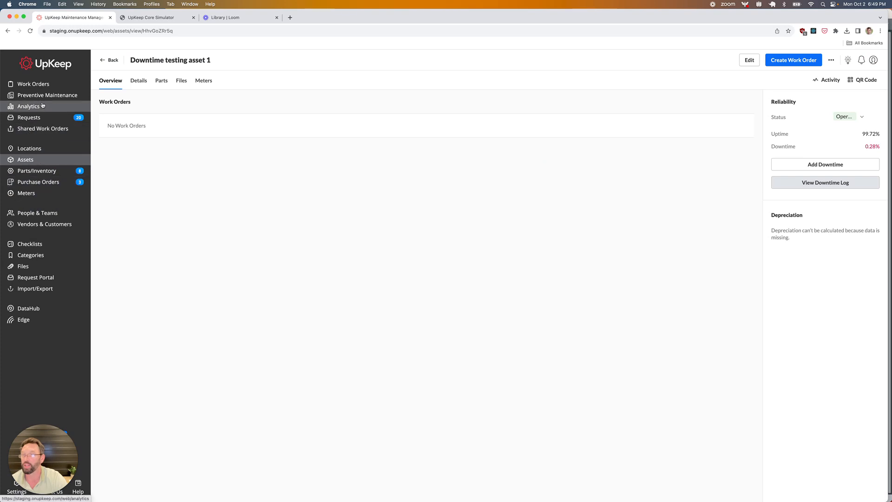
# Reach the Reliability Dashboard report under Analytics > View > Assets, past the welcome popup.
pyautogui.click(29, 106)
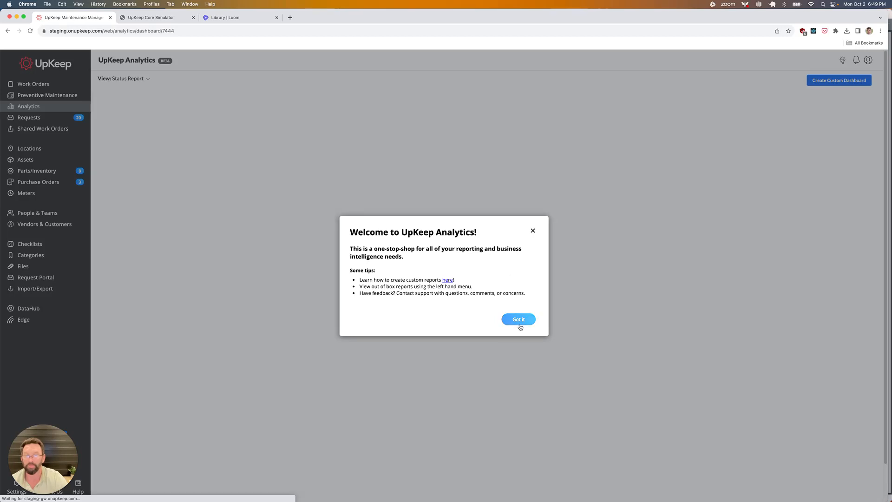
pyautogui.click(517, 319)
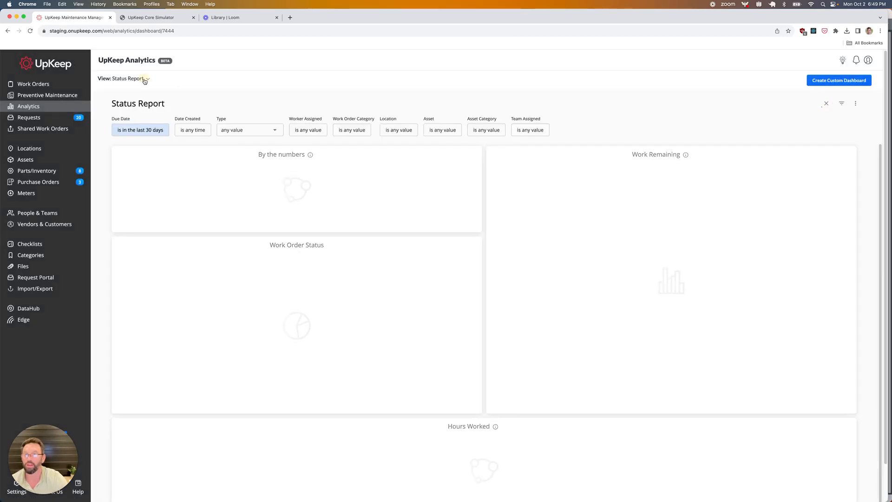
pyautogui.click(123, 78)
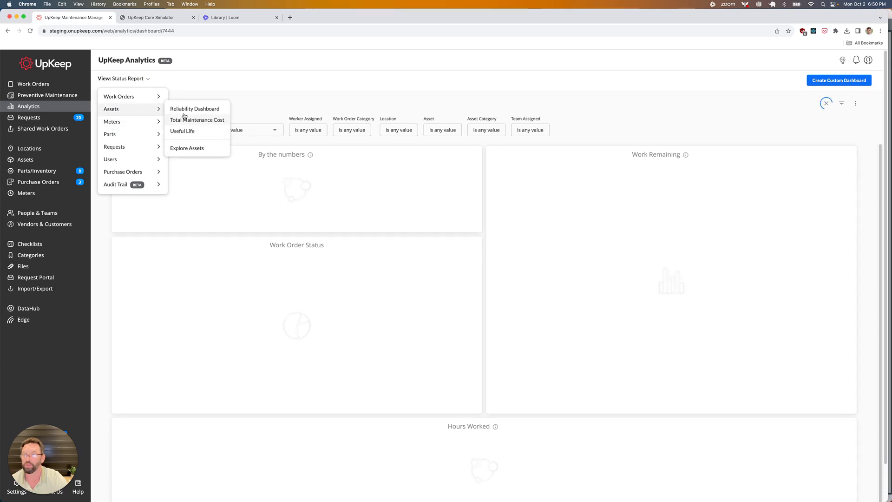
pyautogui.click(194, 108)
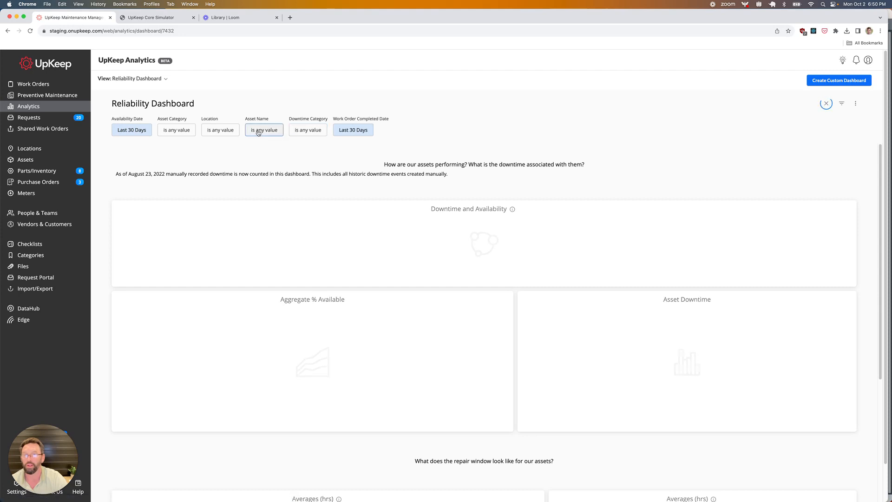
# Filter Asset Name to Downtime testing asset 1 and reload: 0.28 h downtime, 99.7% available, 4 events.
pyautogui.click(263, 130)
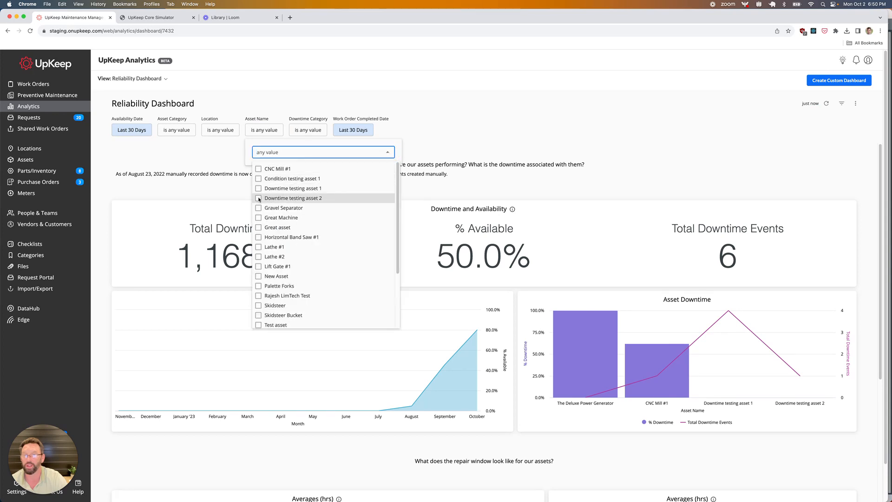
pyautogui.click(258, 189)
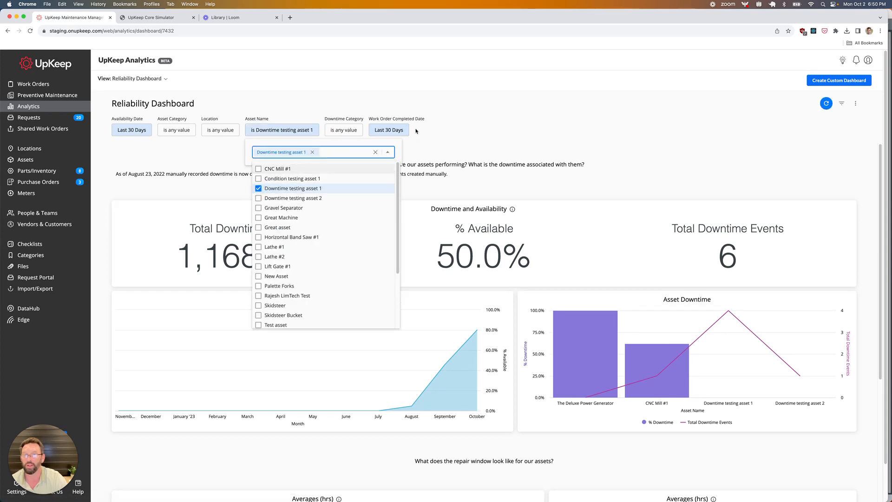
pyautogui.click(486, 132)
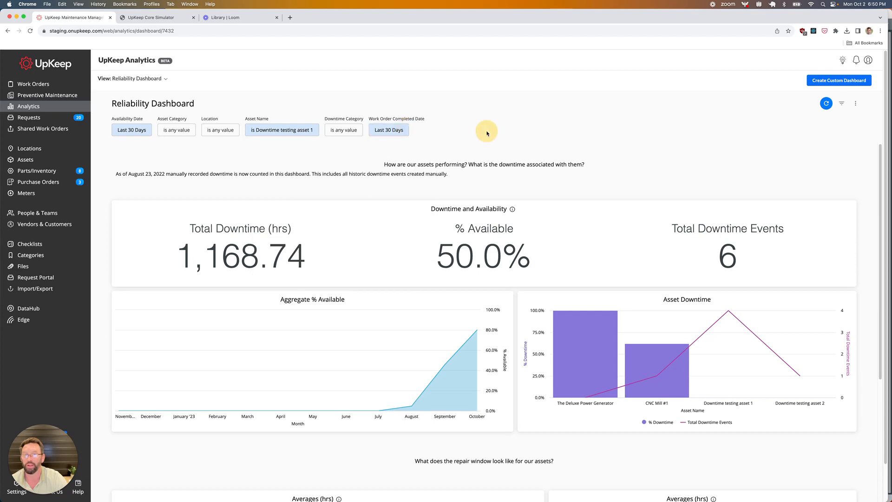
pyautogui.click(824, 103)
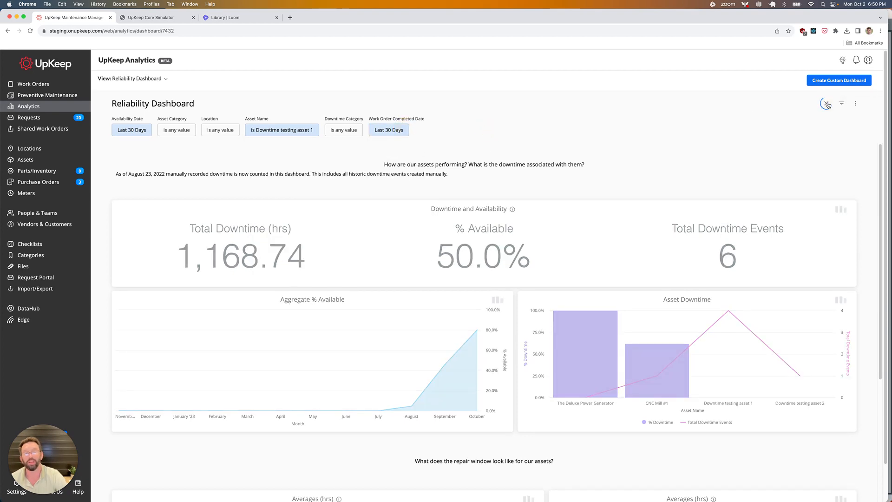
pyautogui.moveTo(827, 103)
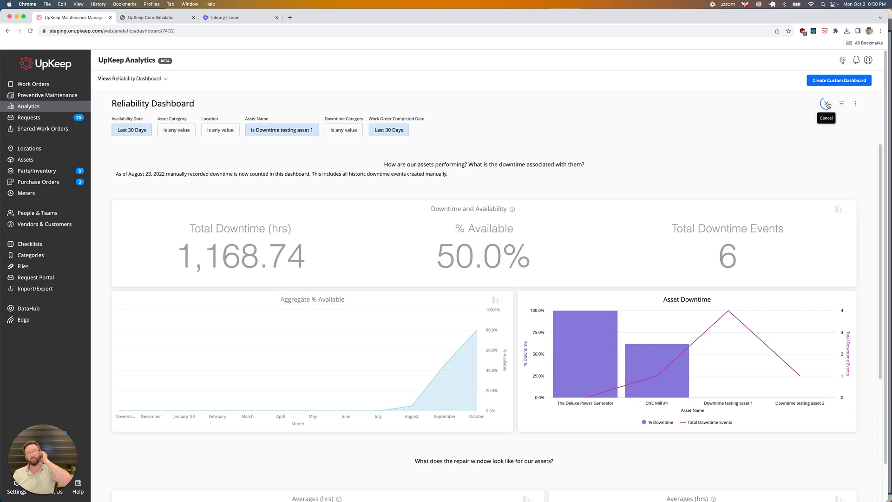
pyautogui.click(827, 103)
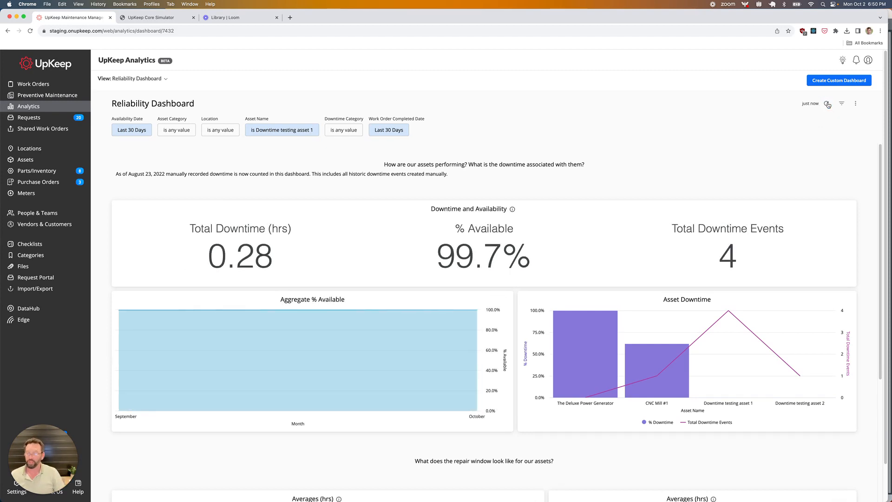
pyautogui.moveTo(828, 104)
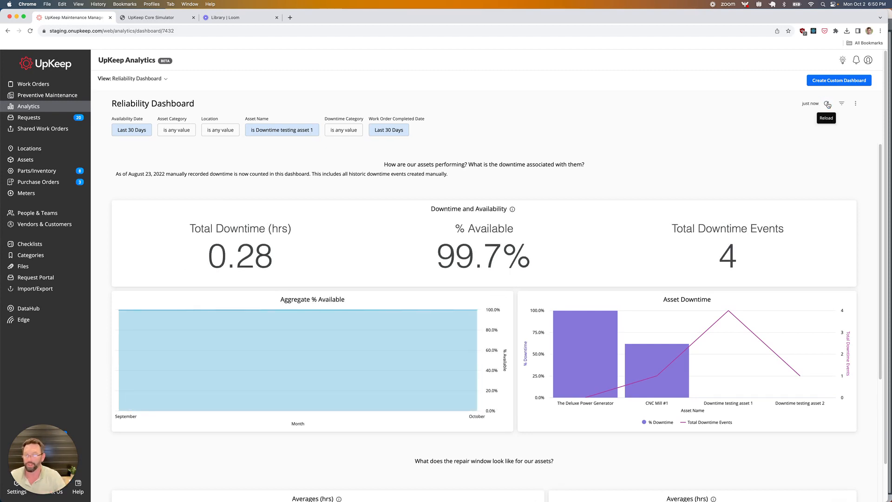
pyautogui.moveTo(26, 193)
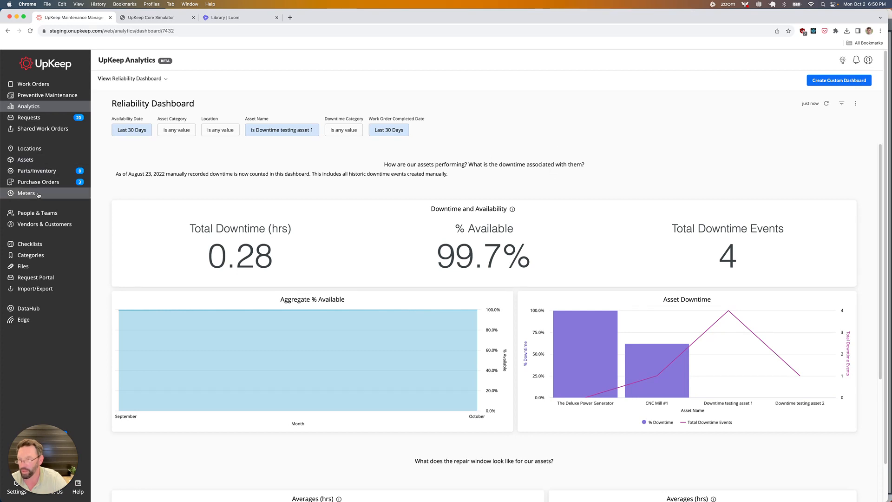
pyautogui.moveTo(132, 21)
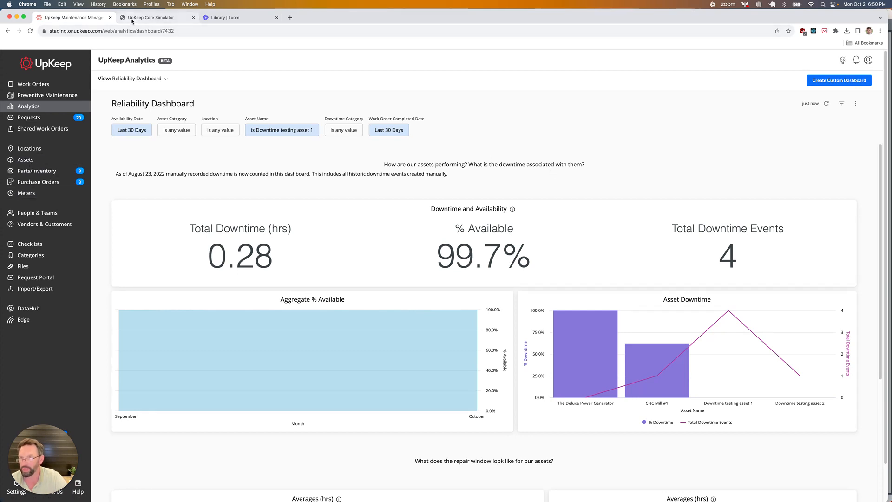